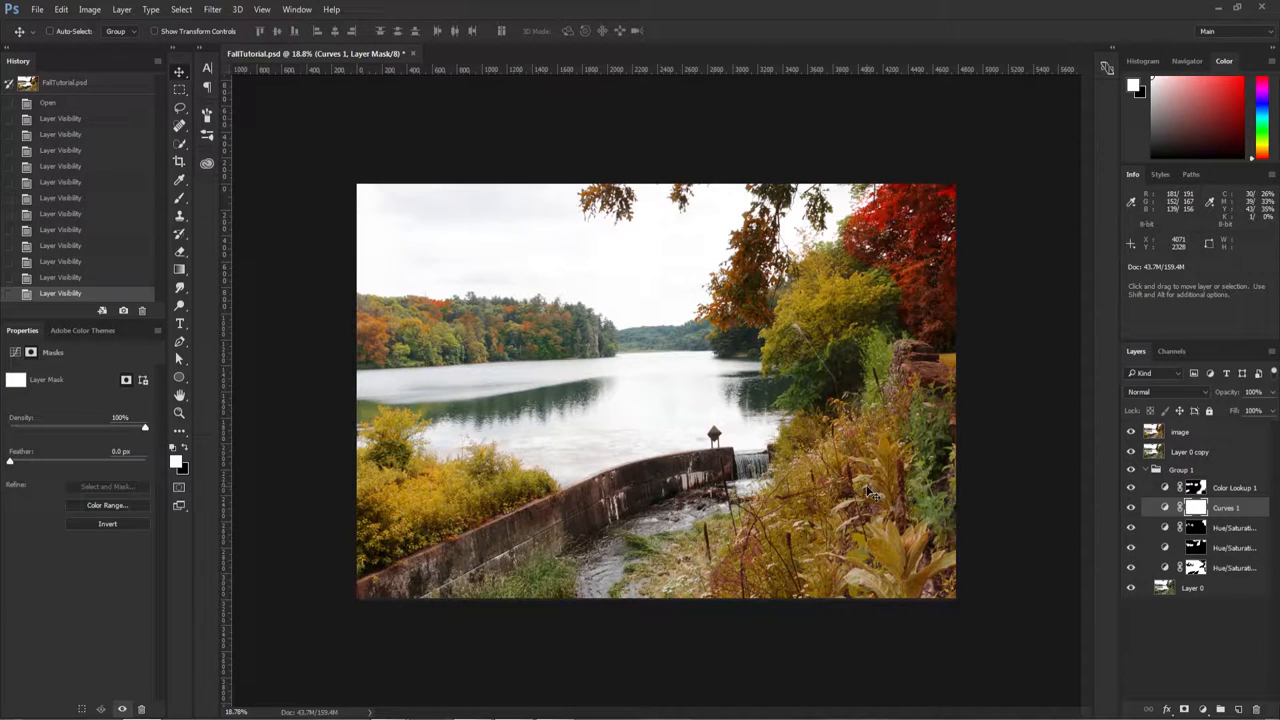
{"action": "mouse_move", "coordinate": [1155, 490]}
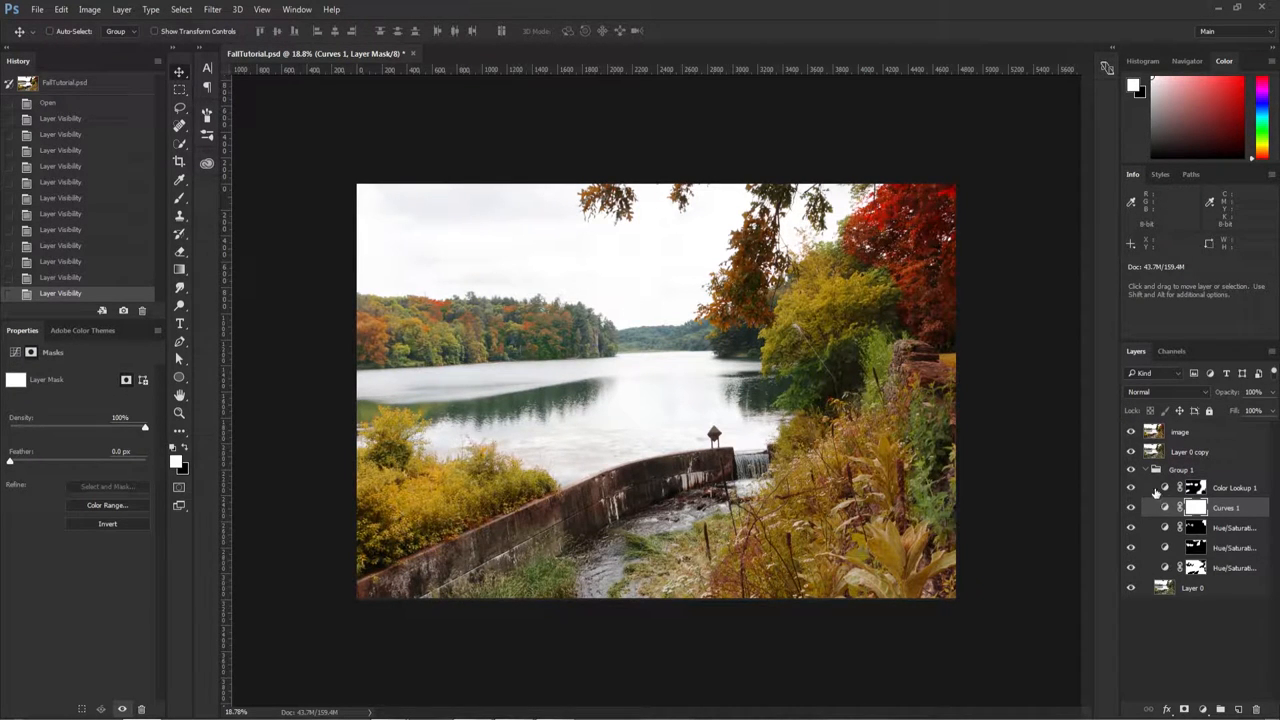
Collapse Group 1, compare versions, and hide the autumn image layer to show the summer photo
{"action": "left_click", "coordinate": [1135, 470]}
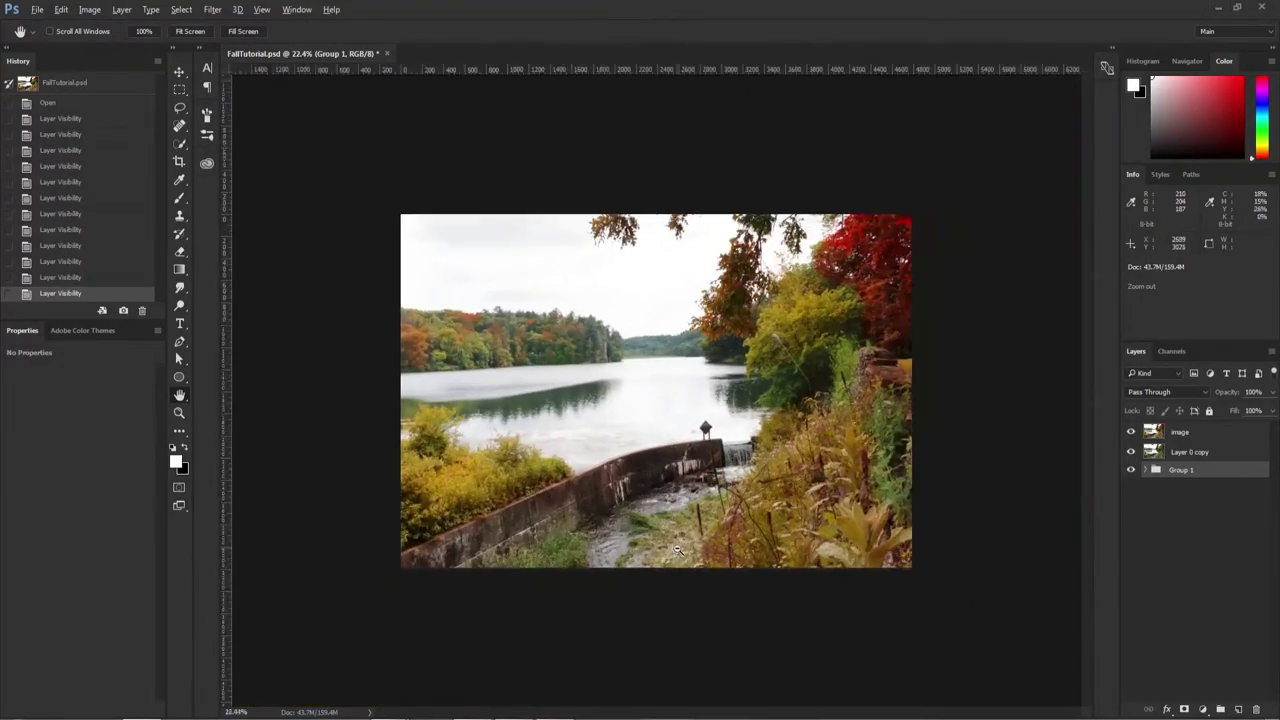
{"action": "scroll", "scroll_direction": "up", "scroll_amount": 3}
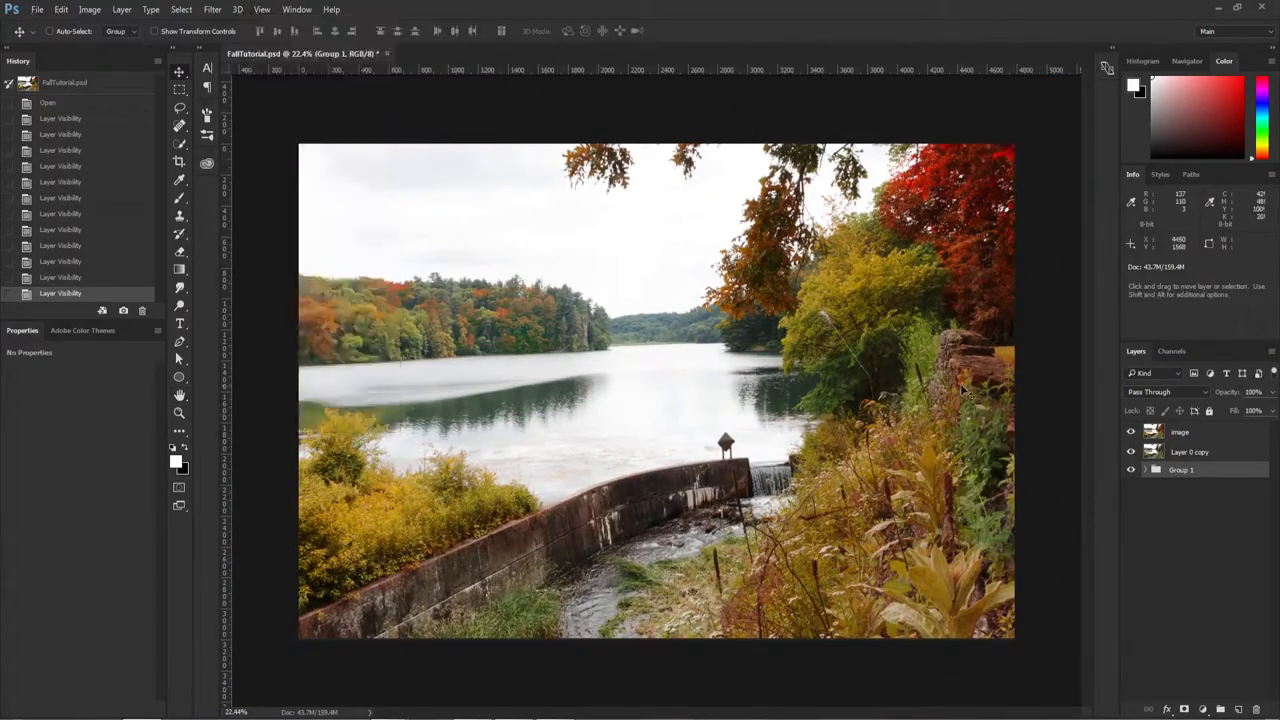
{"action": "left_click", "coordinate": [1132, 432]}
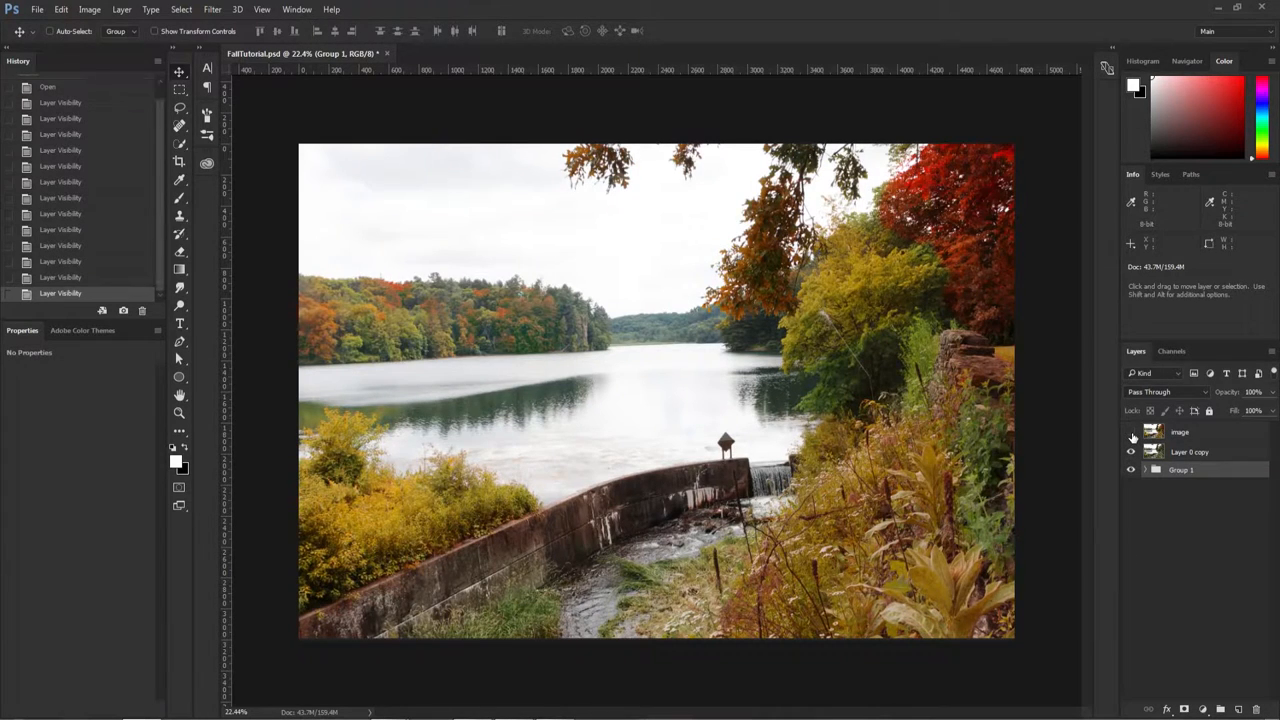
{"action": "left_click", "coordinate": [1132, 432]}
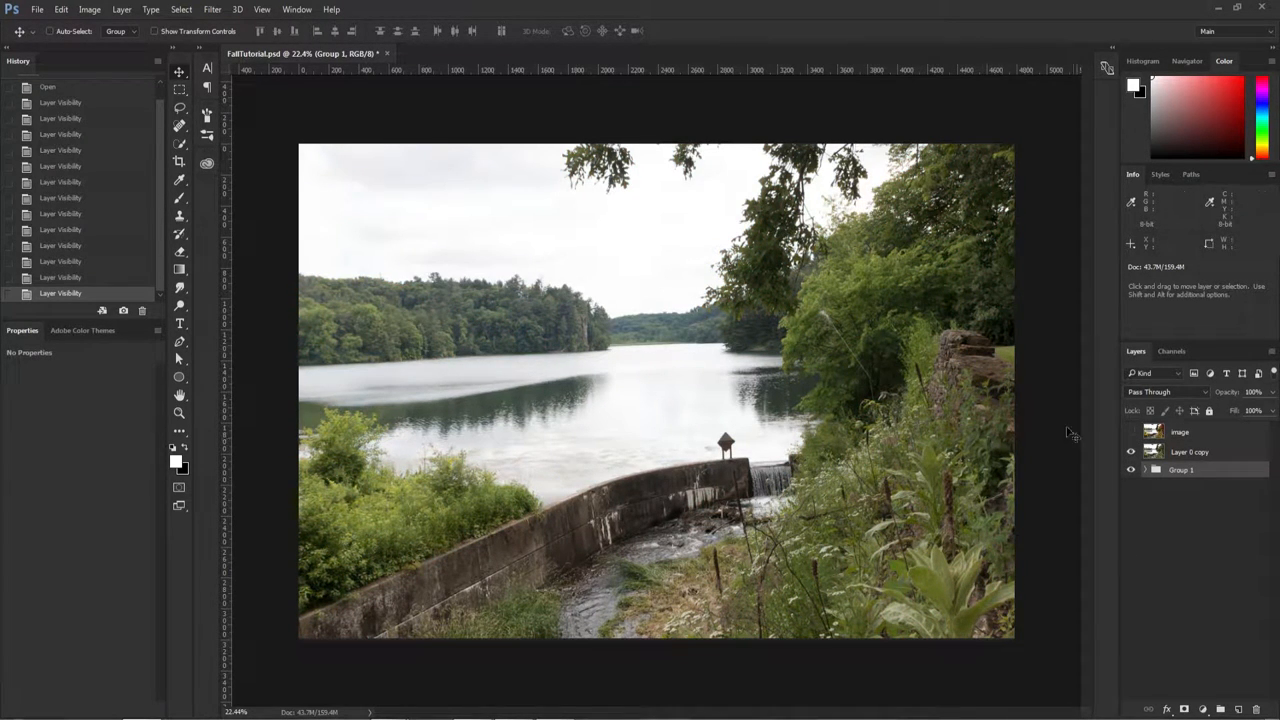
{"action": "left_click", "coordinate": [1132, 452]}
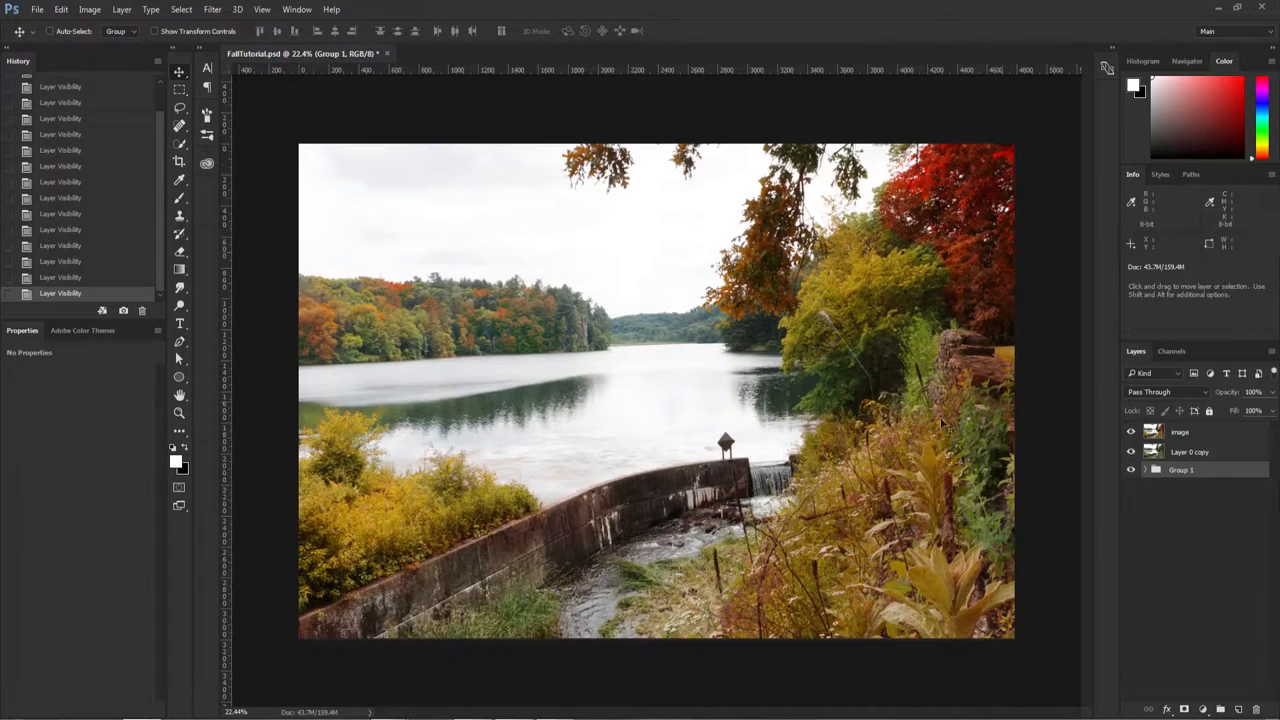
{"action": "left_click", "coordinate": [1133, 432]}
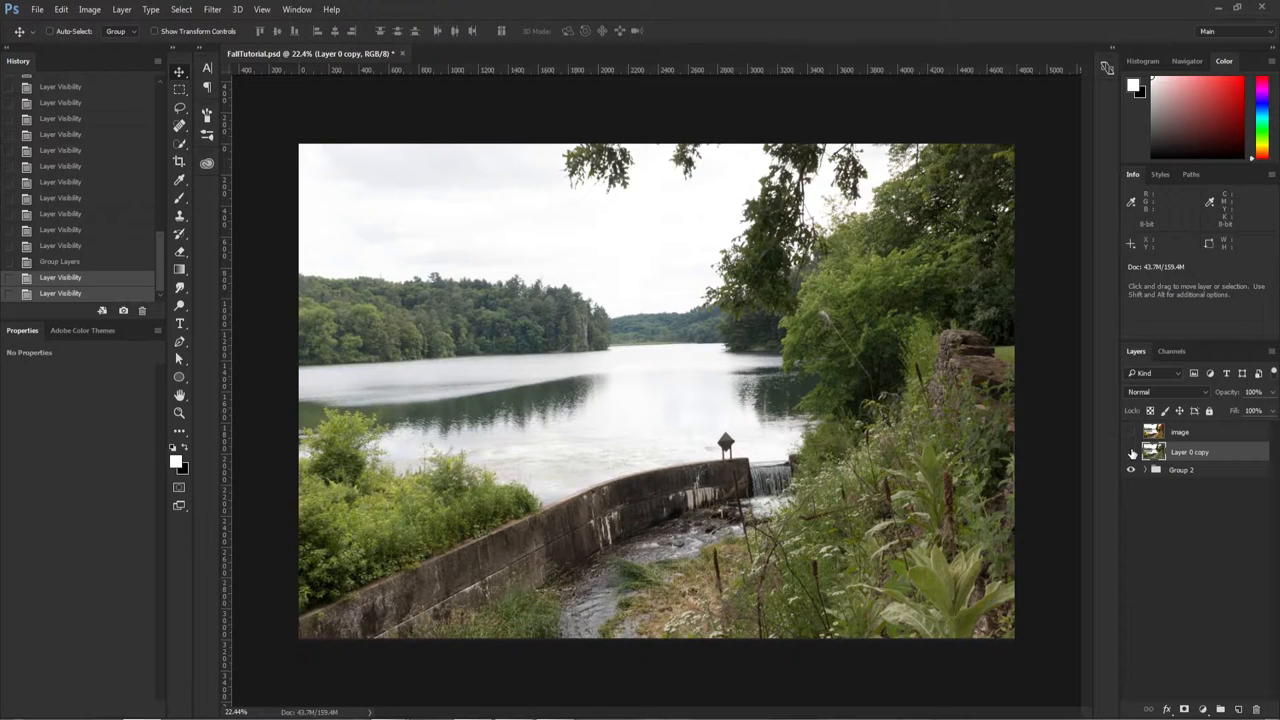
{"action": "left_click", "coordinate": [1132, 452]}
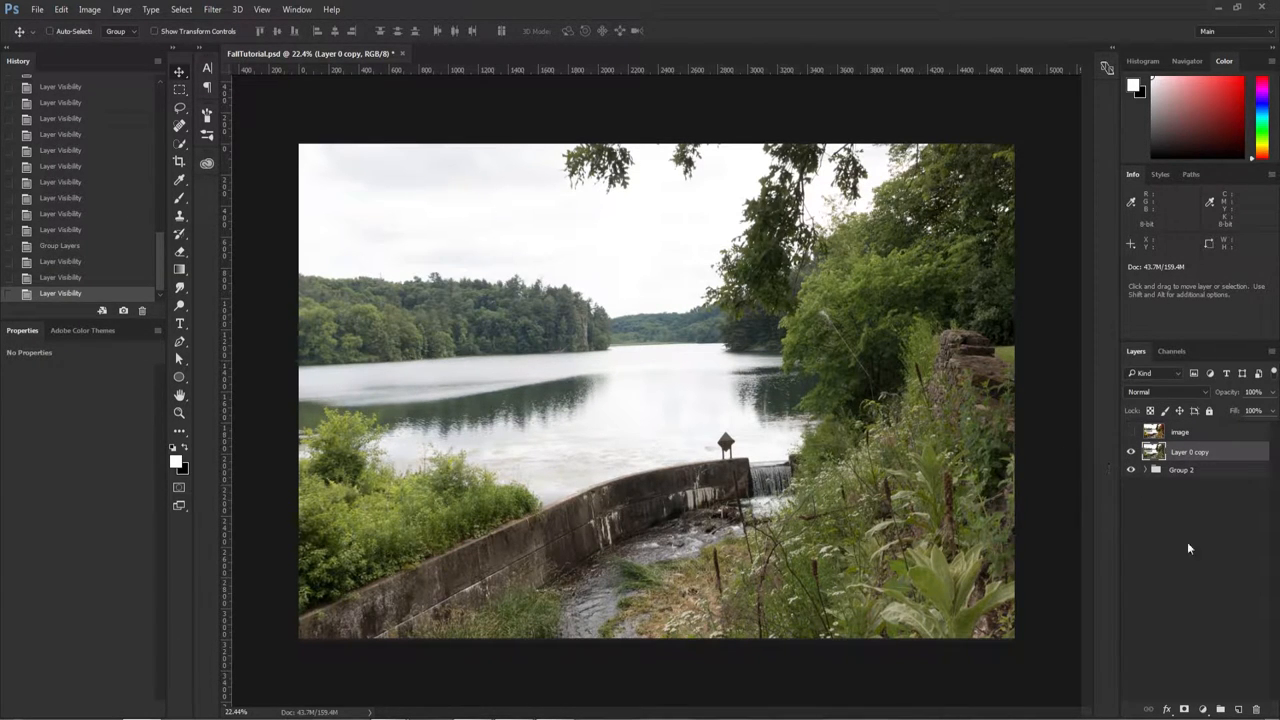
{"action": "mouse_move", "coordinate": [1203, 703]}
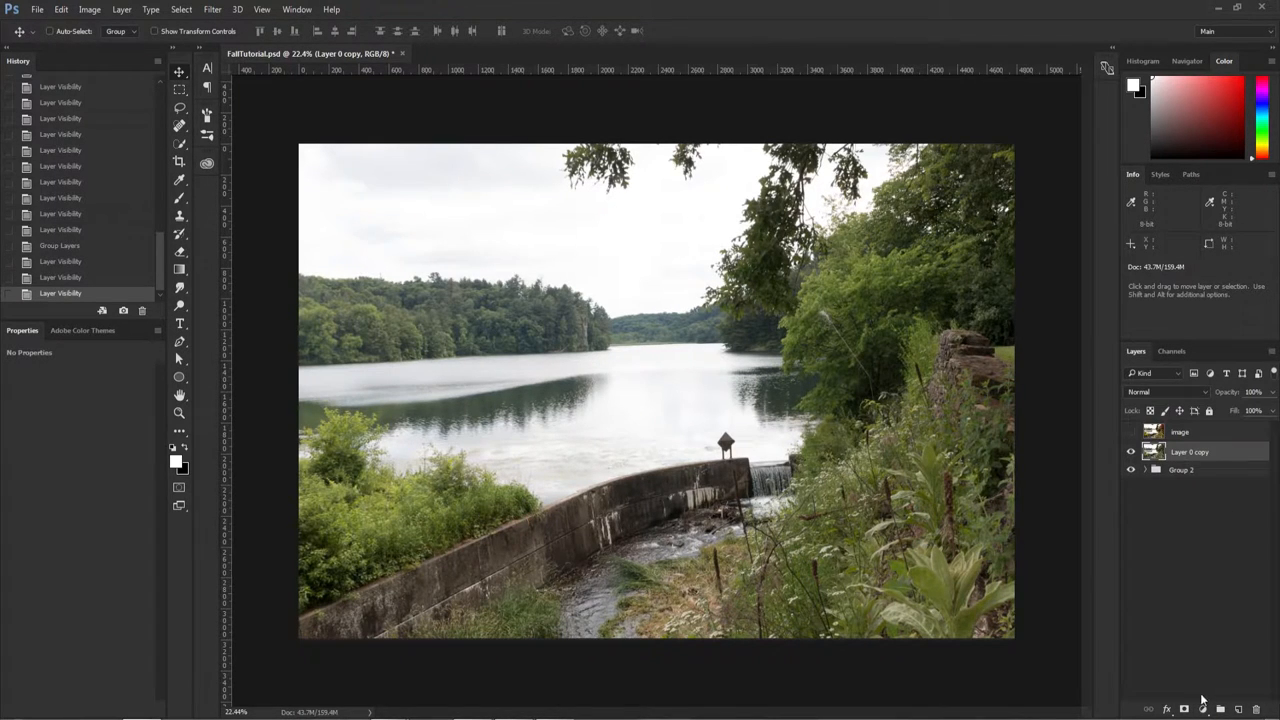
Add a Hue/Saturation layer targeting Yellows with Hue -27 and Saturation +39
{"action": "left_click", "coordinate": [1204, 708]}
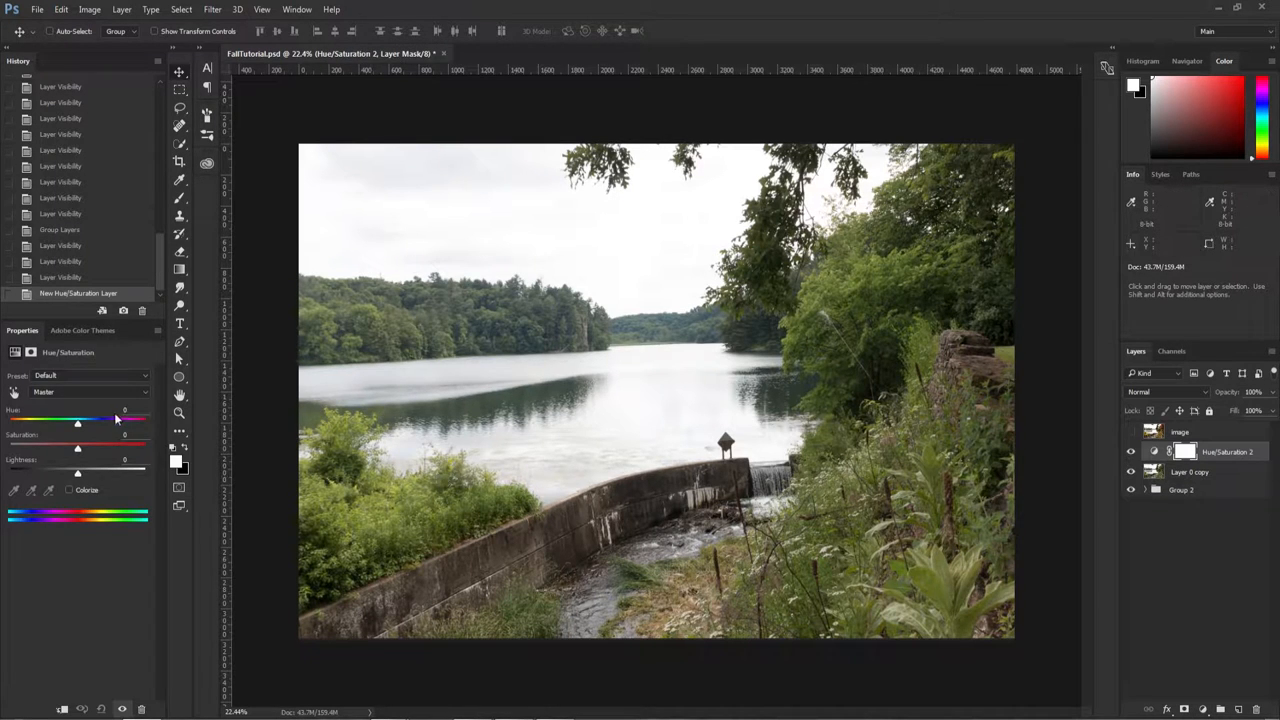
{"action": "left_click", "coordinate": [90, 391]}
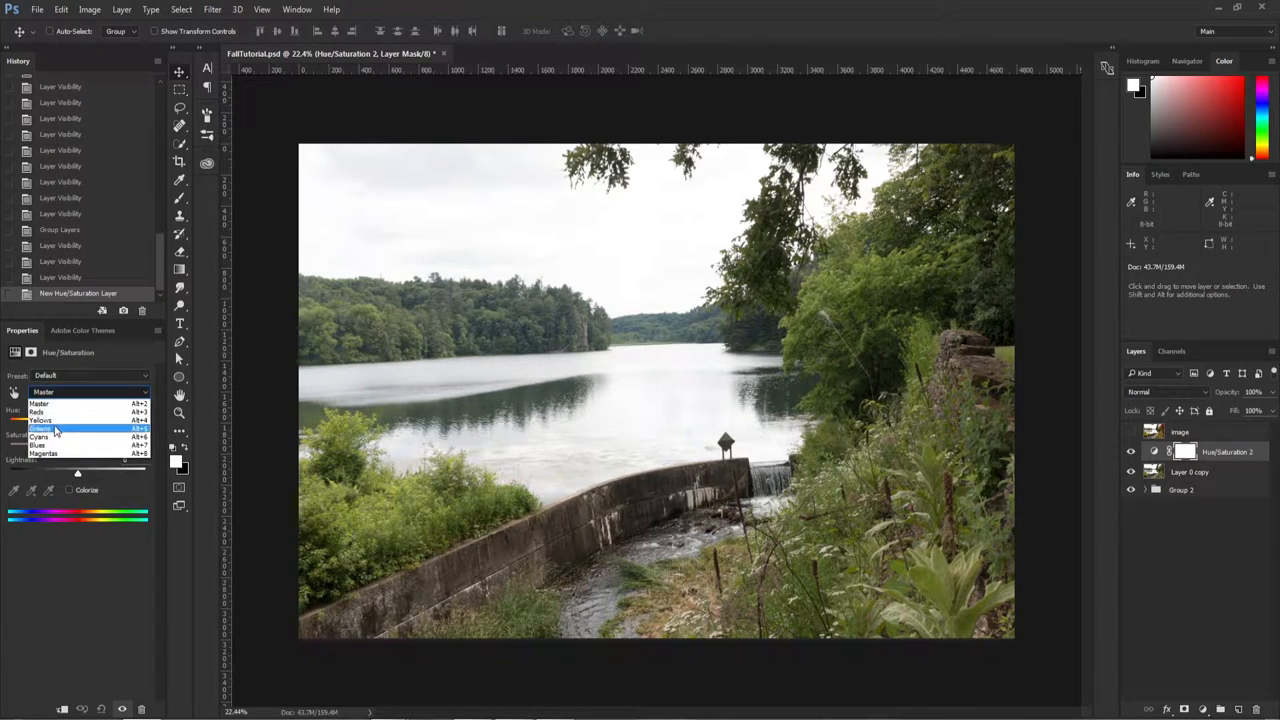
{"action": "left_click", "coordinate": [40, 428]}
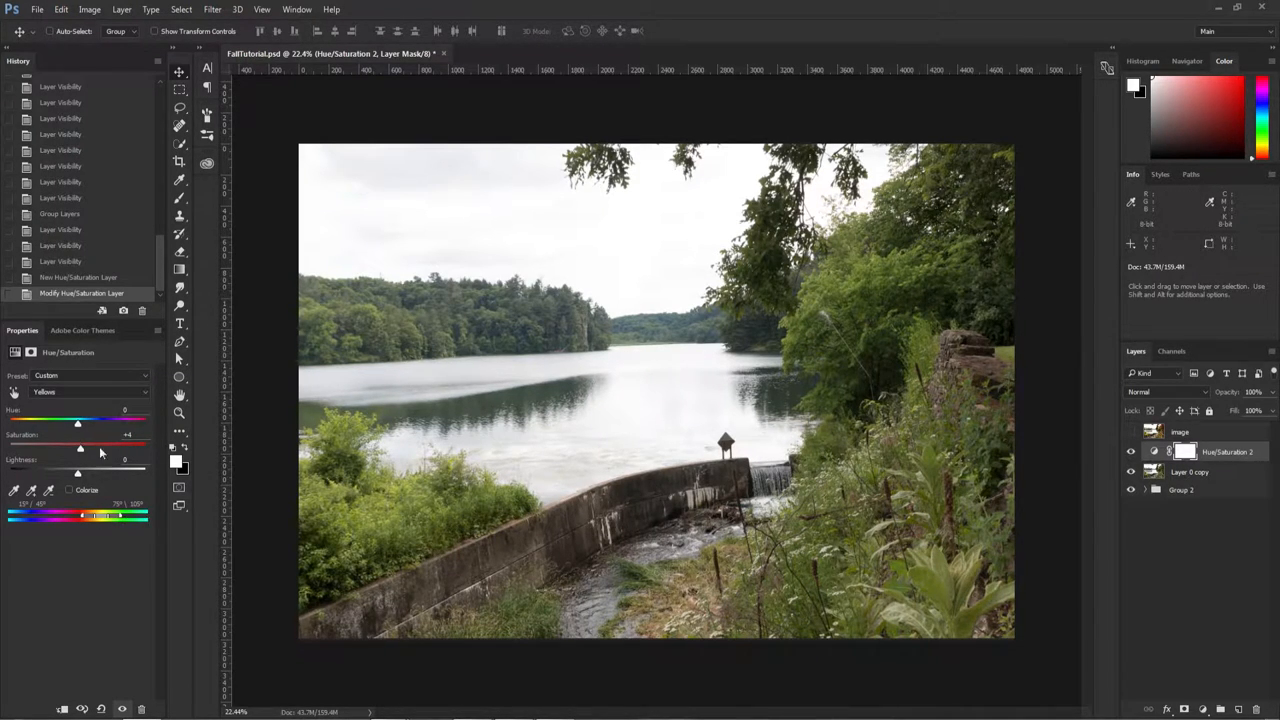
{"action": "left_click_drag", "start_coordinate": [77, 421], "coordinate": [44, 421]}
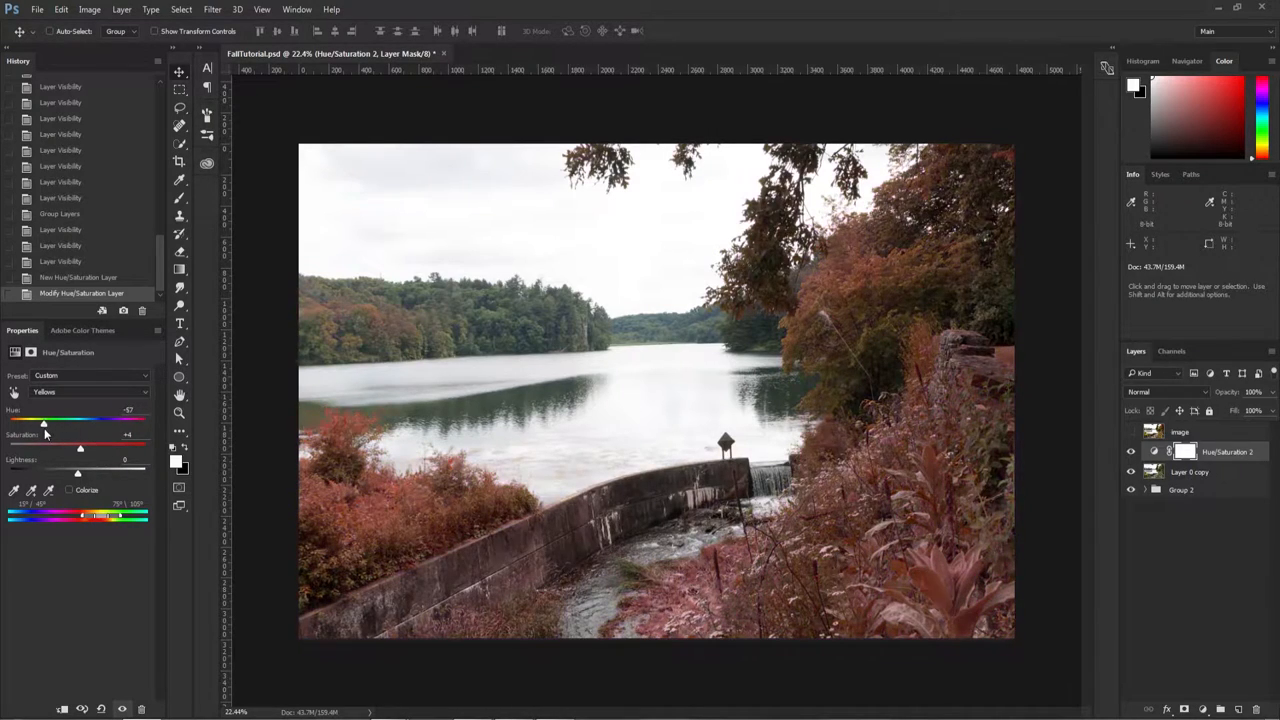
{"action": "left_click_drag", "start_coordinate": [44, 420], "coordinate": [28, 420]}
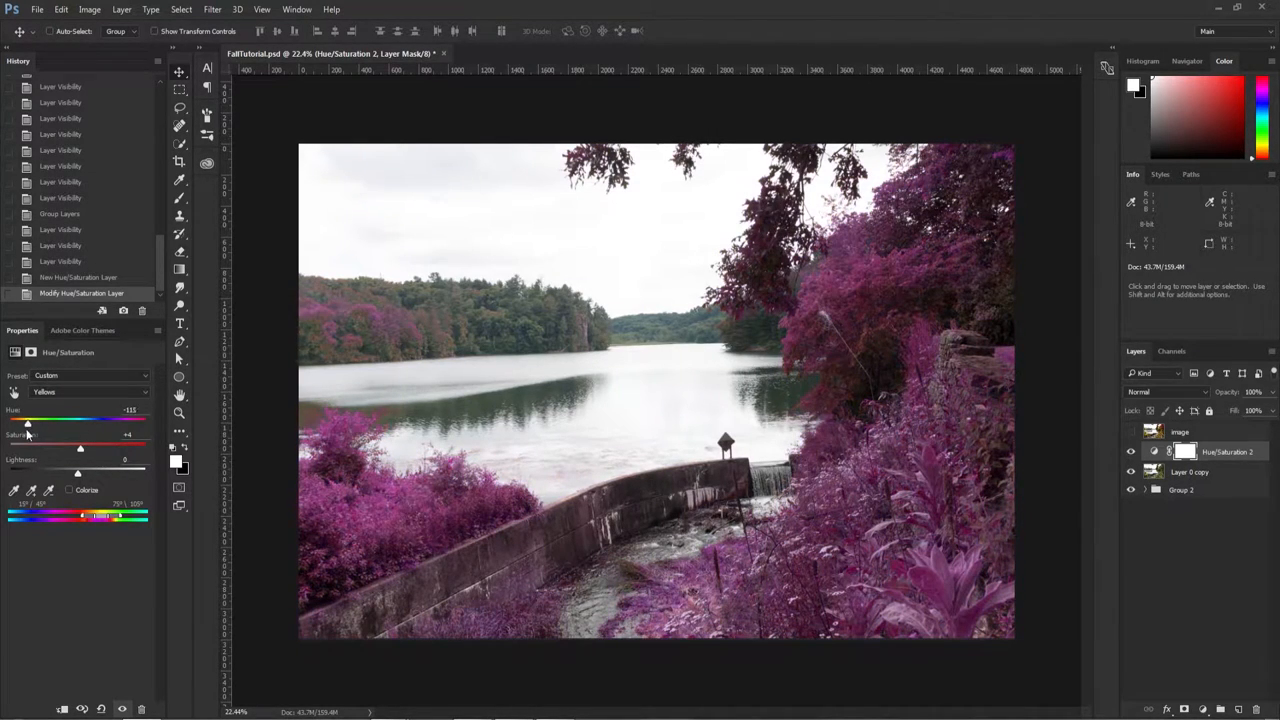
{"action": "left_click_drag", "start_coordinate": [28, 424], "coordinate": [134, 424]}
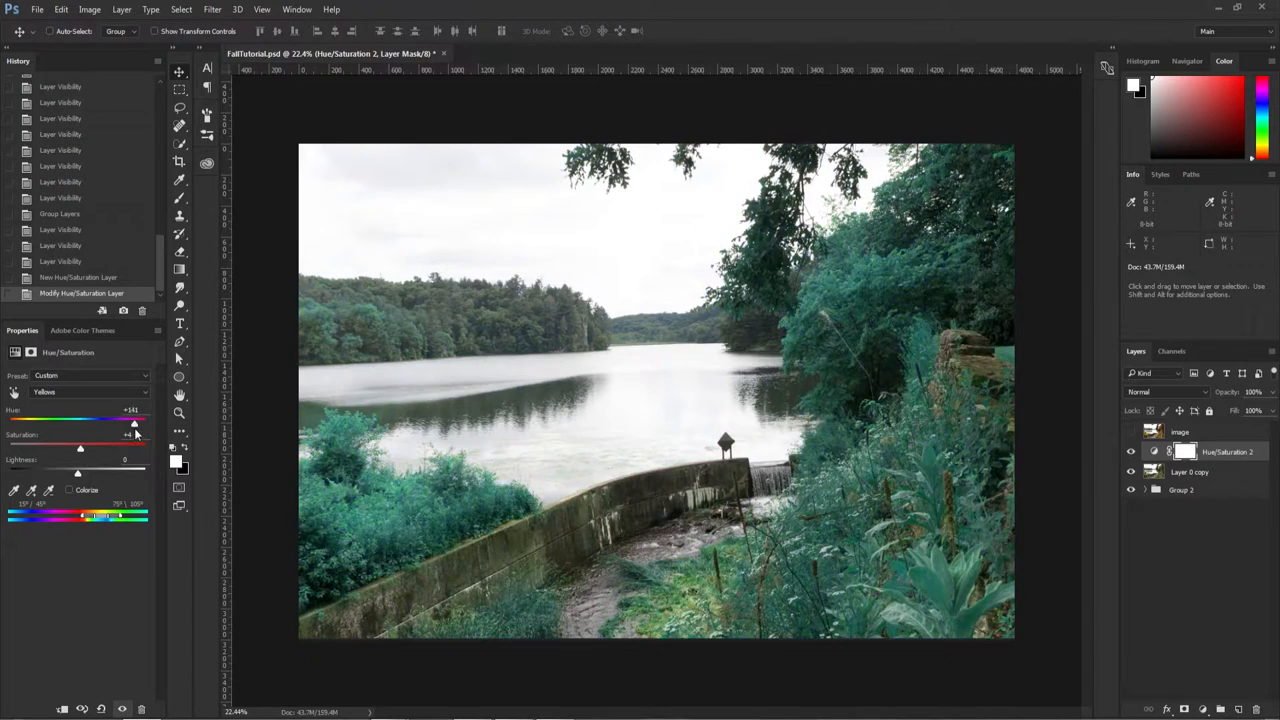
{"action": "left_click_drag", "start_coordinate": [133, 423], "coordinate": [62, 423]}
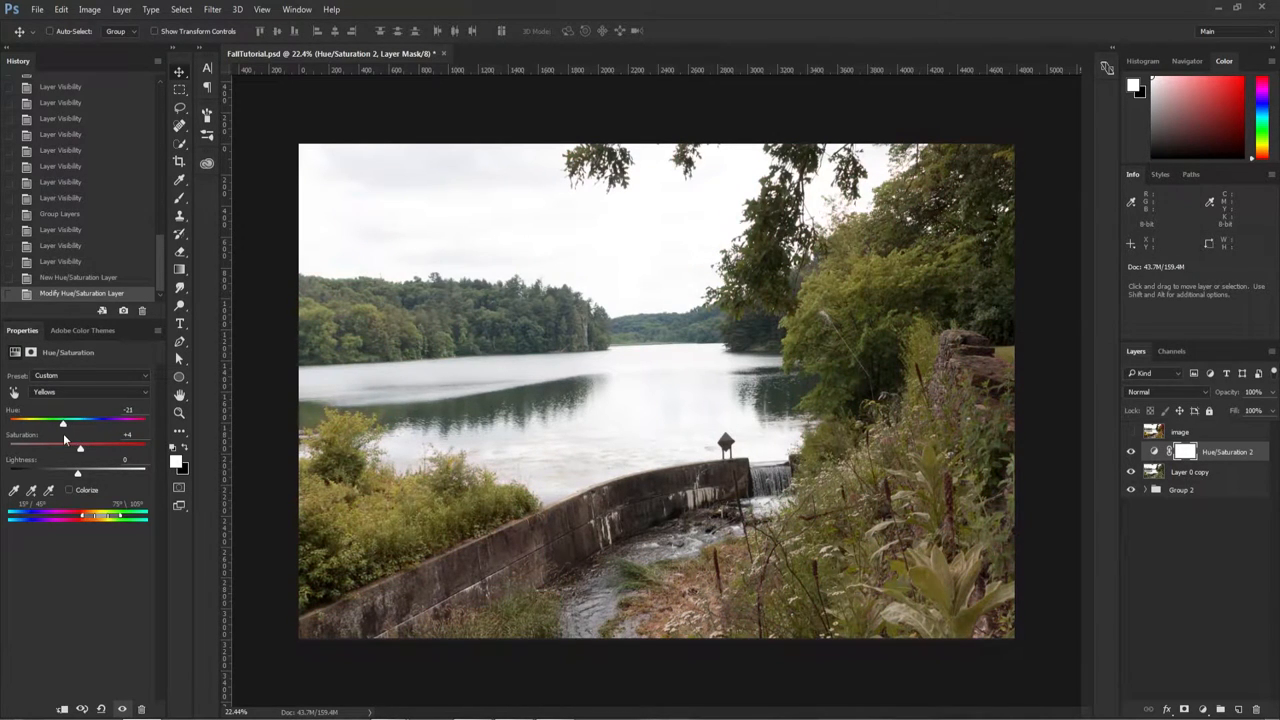
{"action": "left_click_drag", "start_coordinate": [62, 440], "coordinate": [107, 440]}
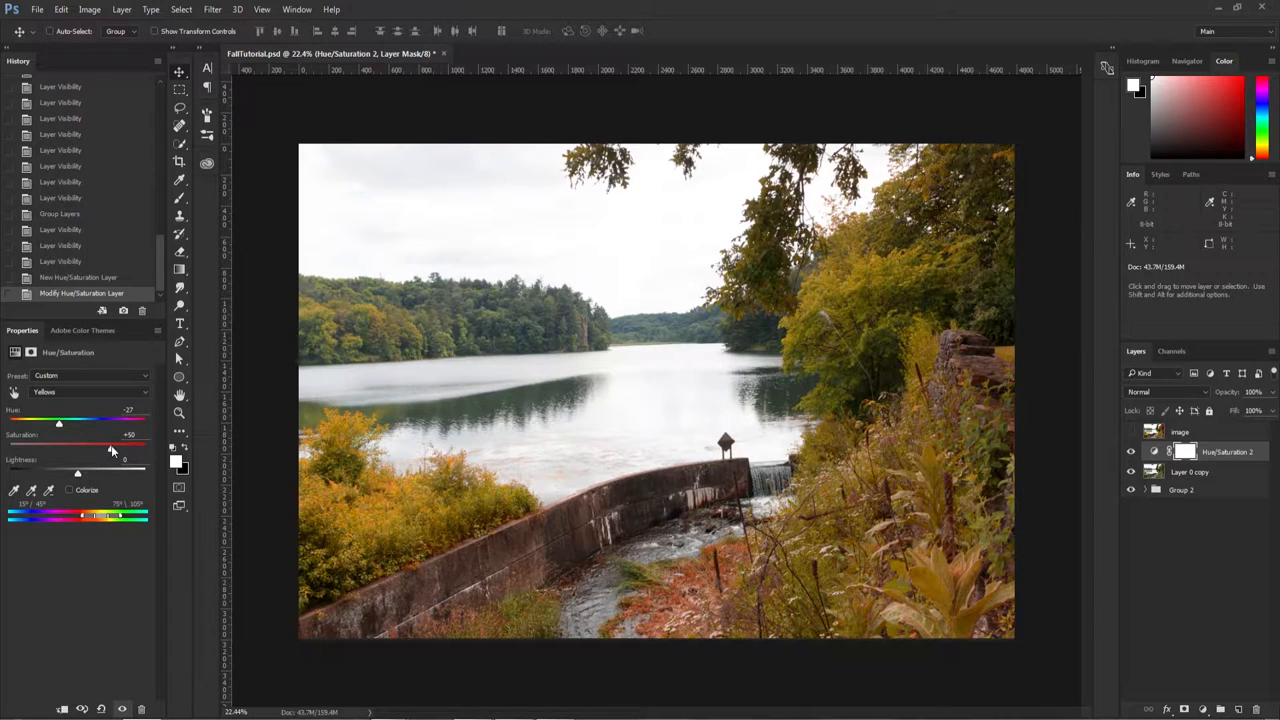
{"action": "left_click_drag", "start_coordinate": [113, 448], "coordinate": [104, 448]}
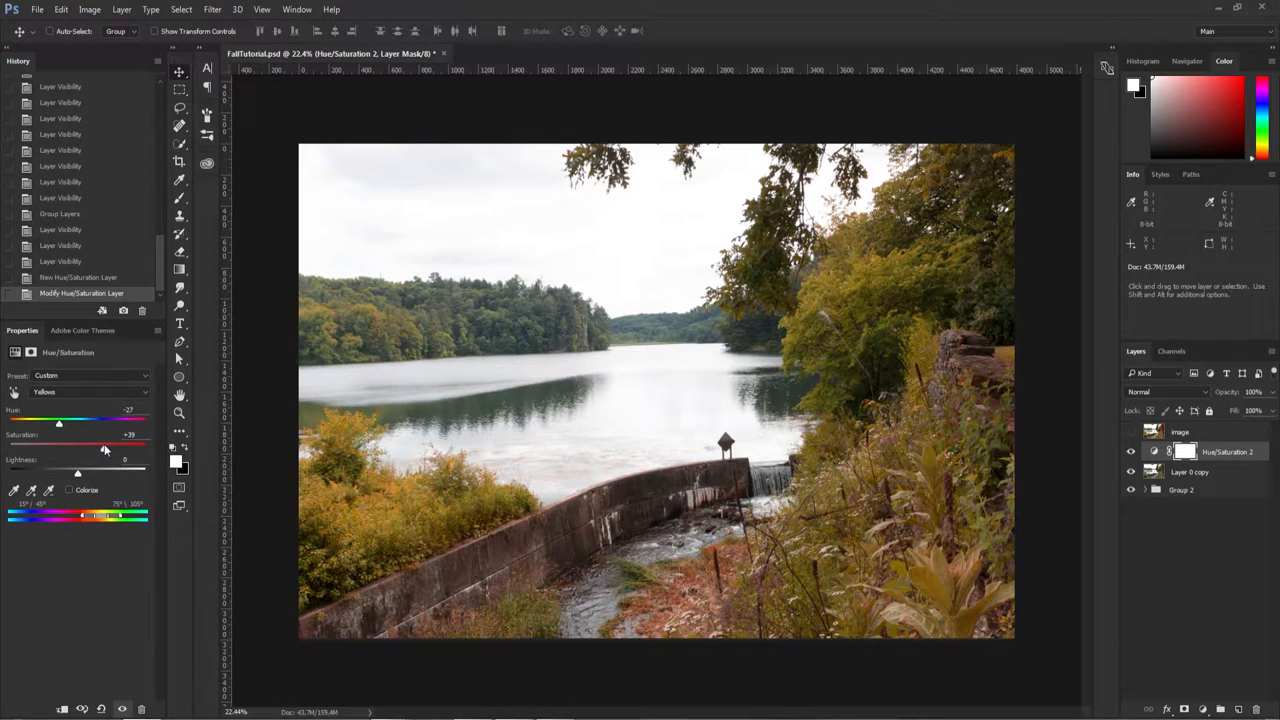
{"action": "mouse_move", "coordinate": [975, 340]}
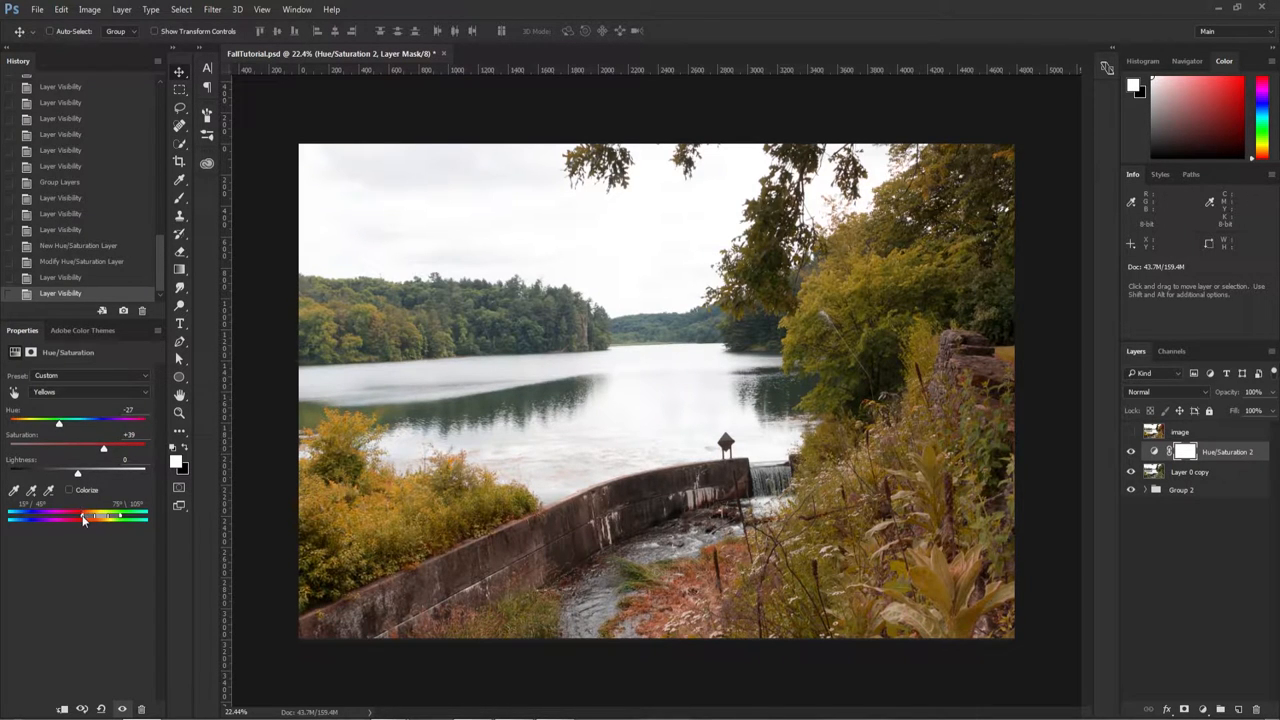
Widen the targeted yellow colour range toward reds and greens
{"action": "left_click_drag", "start_coordinate": [83, 516], "coordinate": [57, 516]}
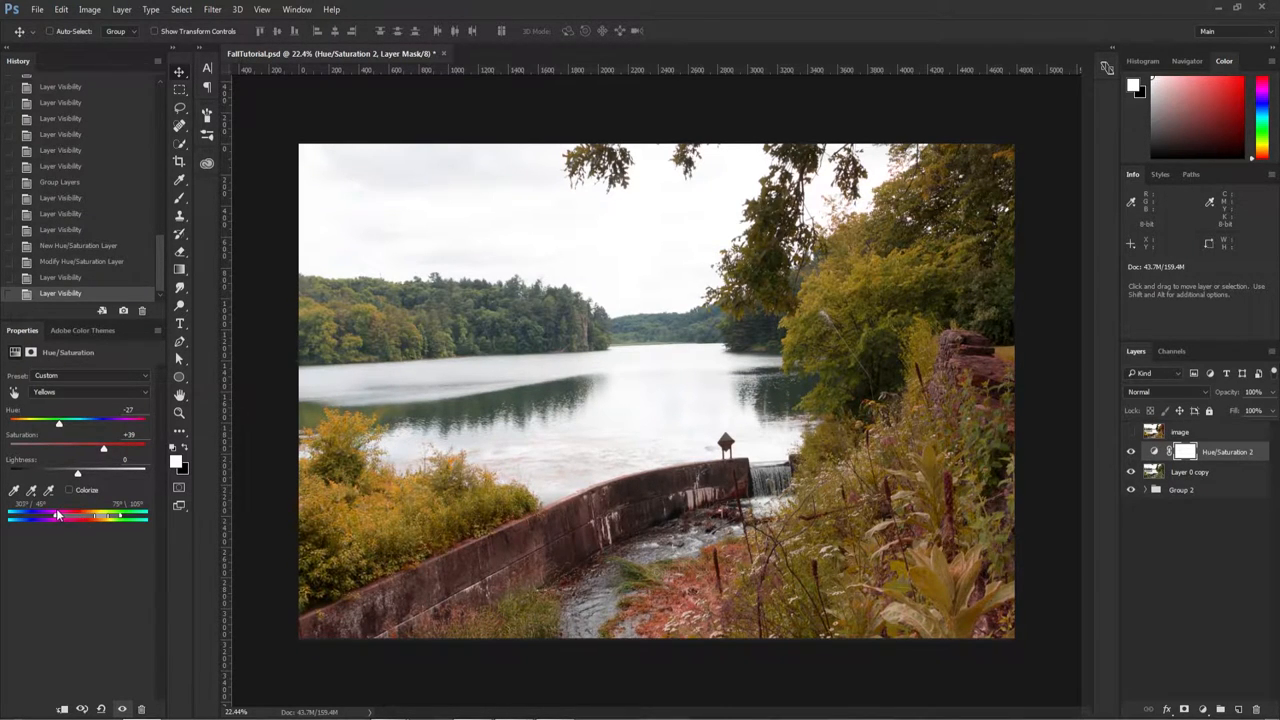
{"action": "left_click_drag", "start_coordinate": [57, 516], "coordinate": [83, 516]}
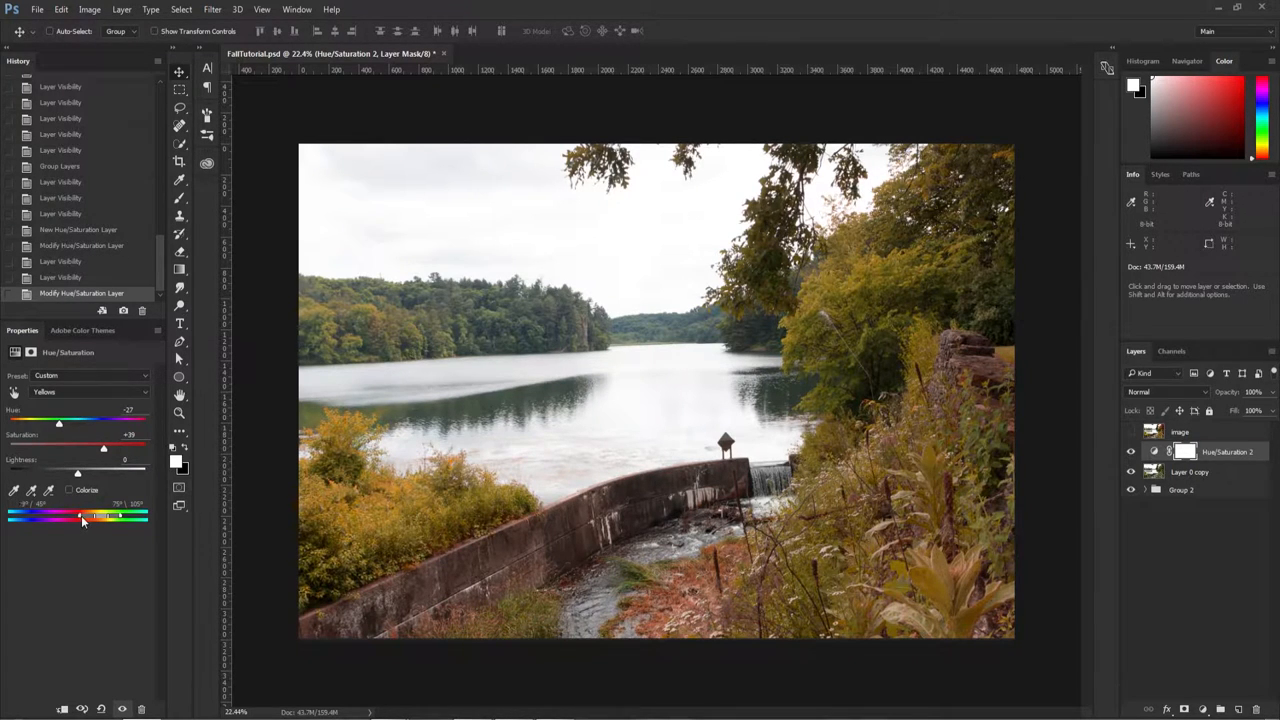
{"action": "left_click_drag", "start_coordinate": [82, 517], "coordinate": [128, 517]}
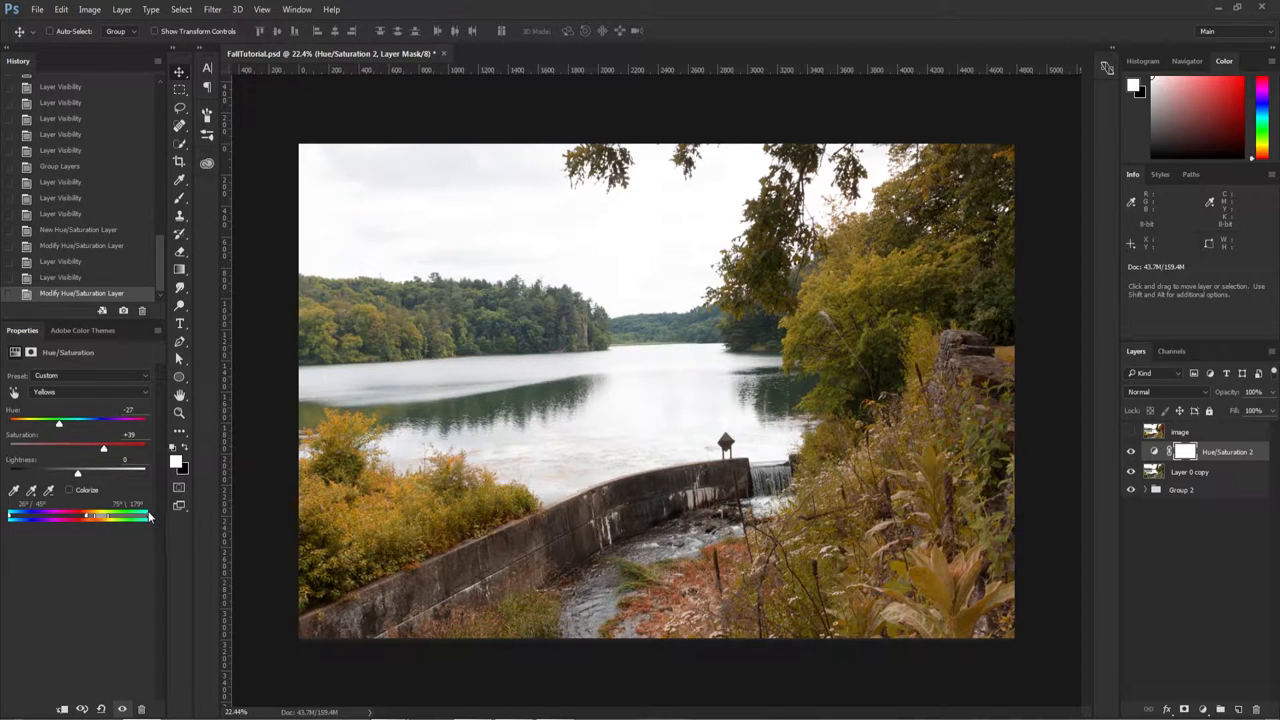
{"action": "mouse_move", "coordinate": [165, 518]}
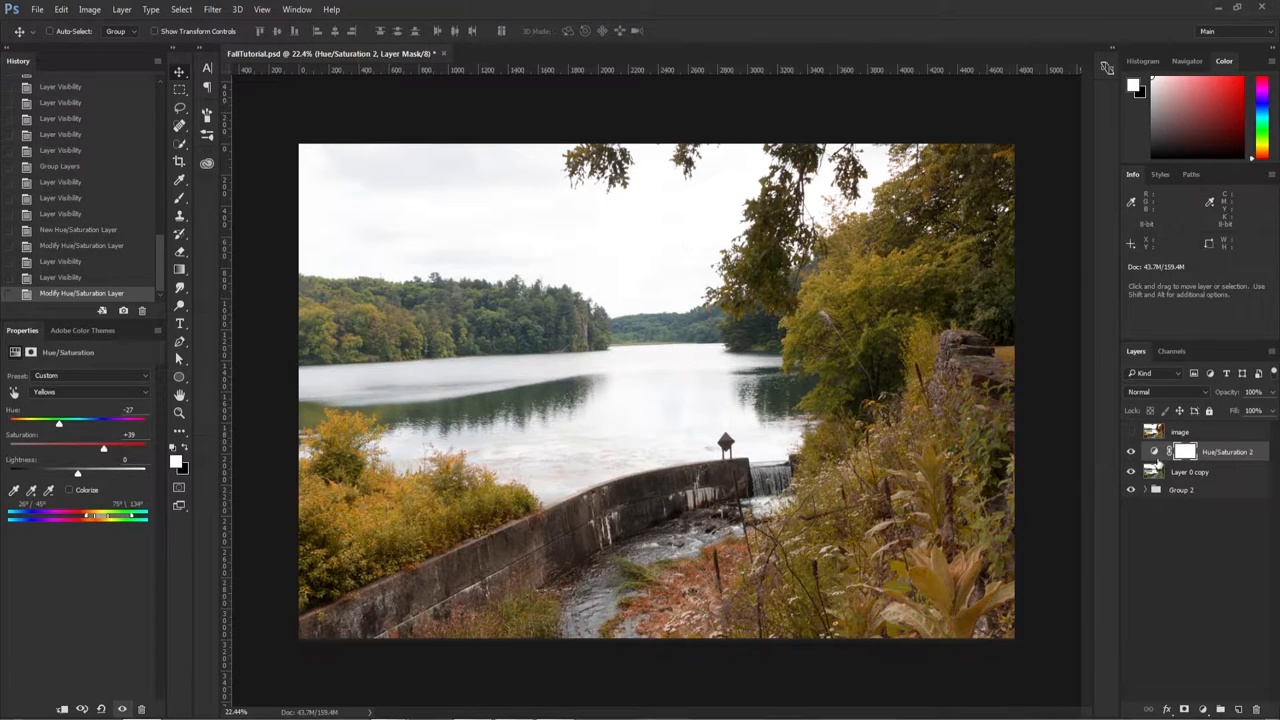
Toggle Hue/Saturation 2 to compare, then paint golden orange into the right-hand tree's mask
{"action": "left_click", "coordinate": [1131, 452]}
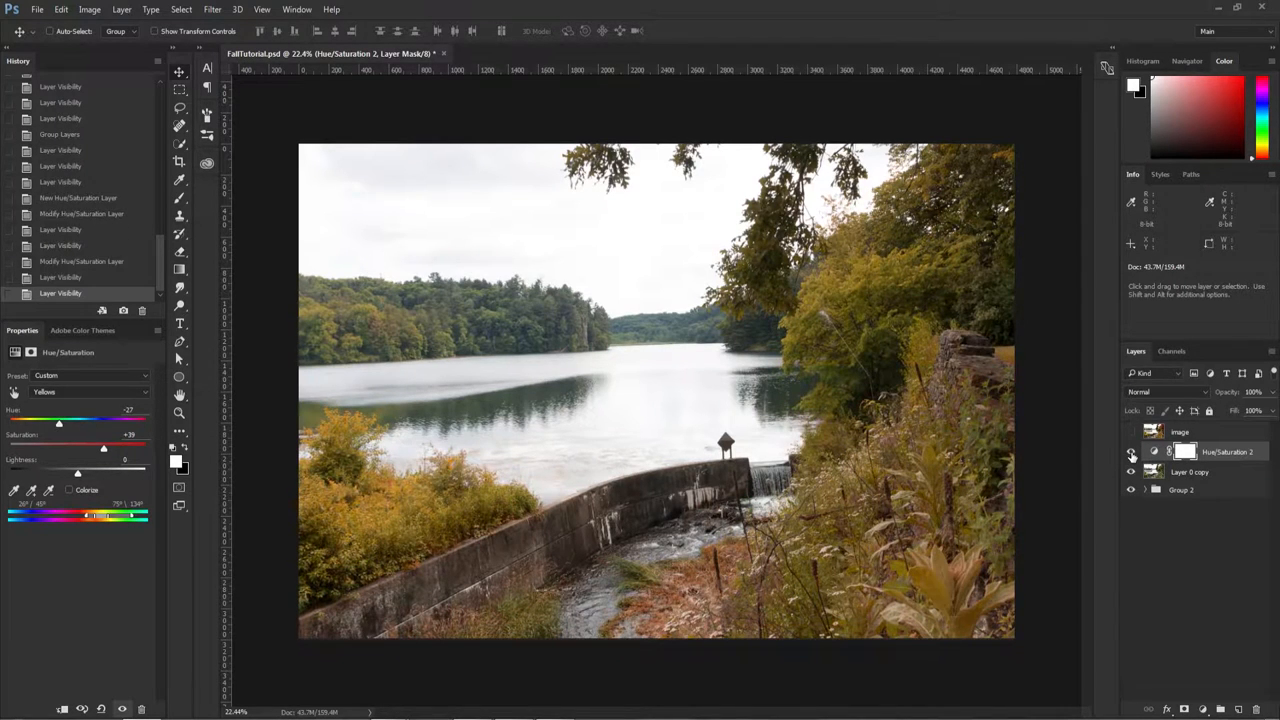
{"action": "left_click", "coordinate": [1184, 451]}
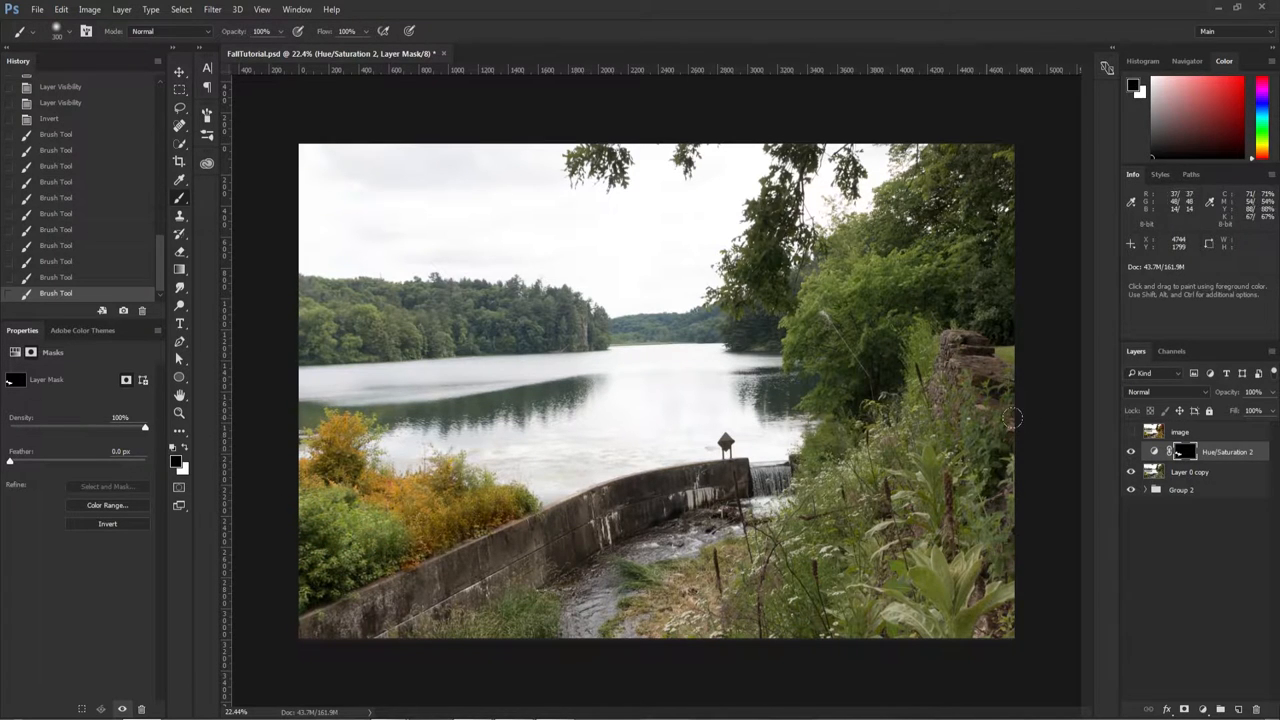
{"action": "mouse_move", "coordinate": [795, 330]}
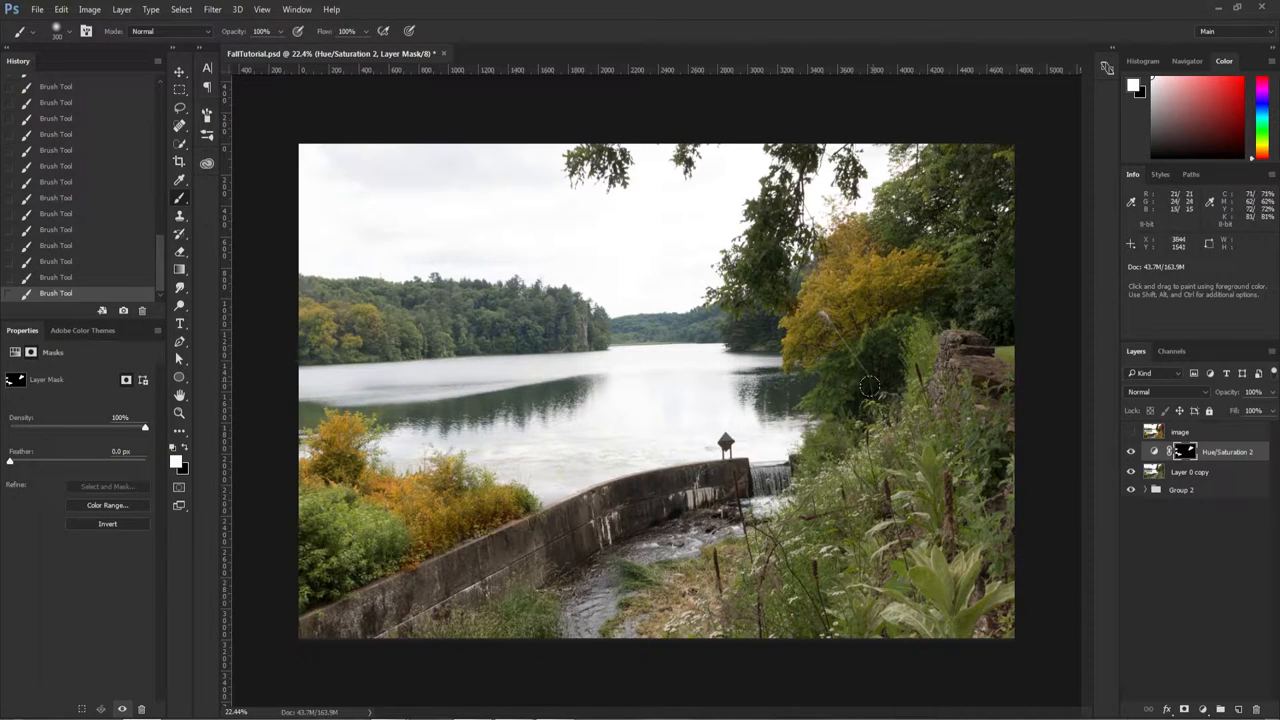
{"action": "left_click_drag", "start_coordinate": [870, 387], "coordinate": [855, 350]}
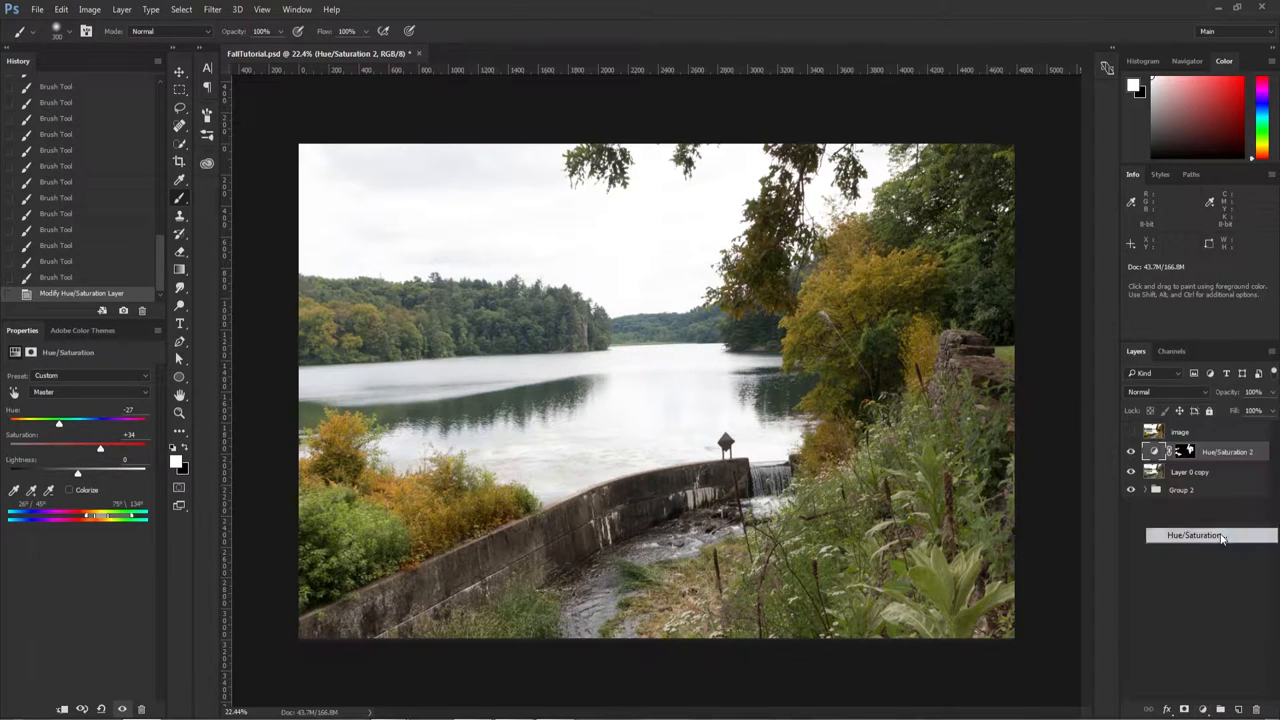
On Hue/Saturation 3, target Yellows, adjust the range, shift hue toward red, lower saturation
{"action": "left_click", "coordinate": [90, 391]}
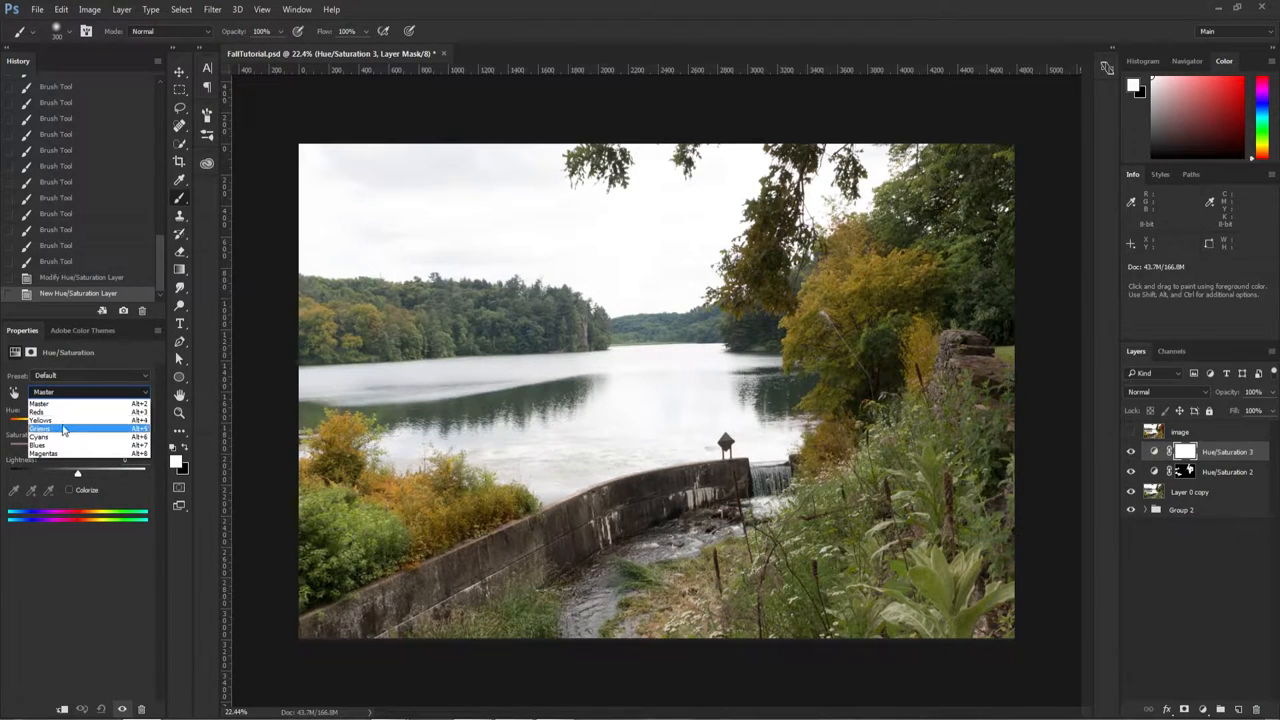
{"action": "left_click", "coordinate": [40, 420]}
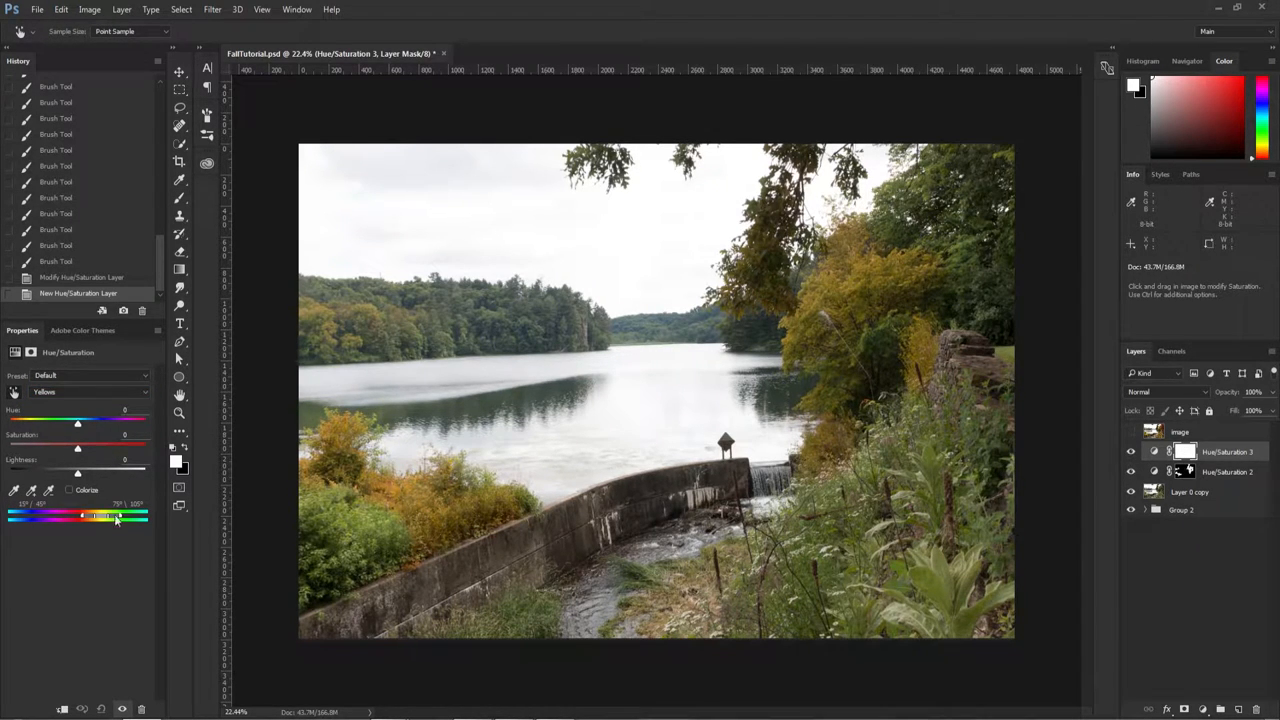
{"action": "left_click_drag", "start_coordinate": [77, 445], "coordinate": [111, 445]}
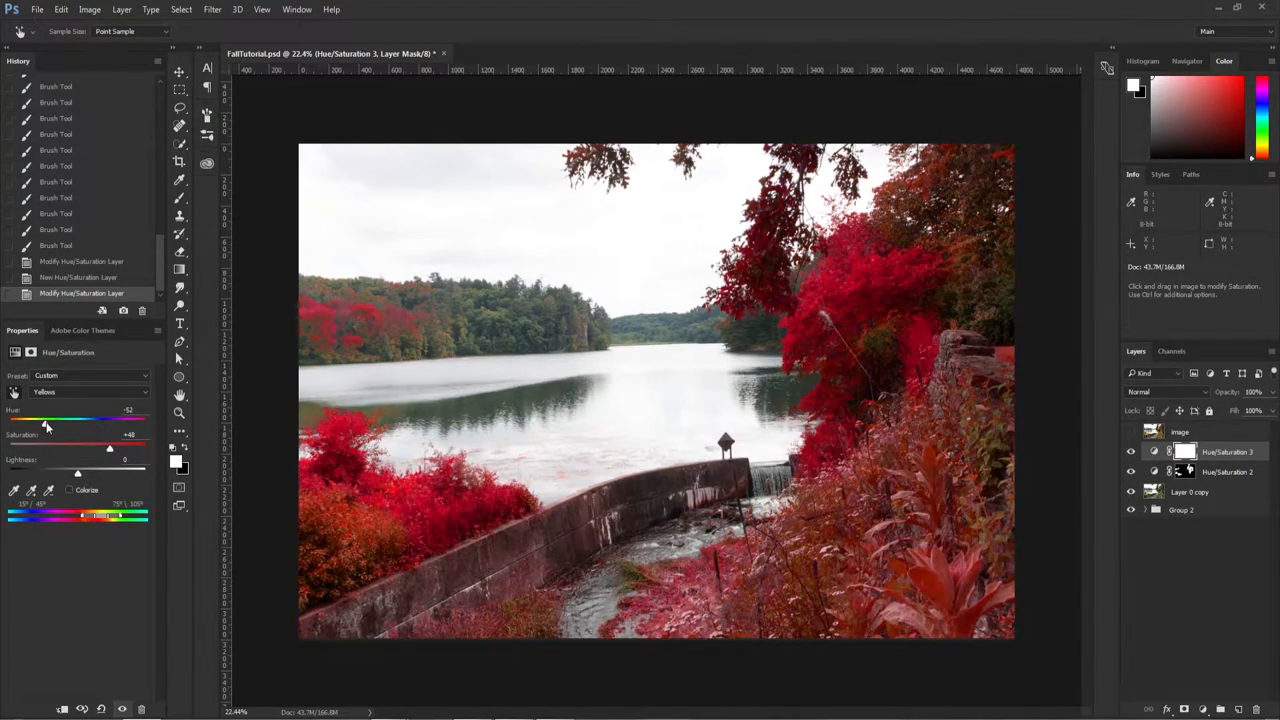
{"action": "left_click_drag", "start_coordinate": [47, 422], "coordinate": [57, 422]}
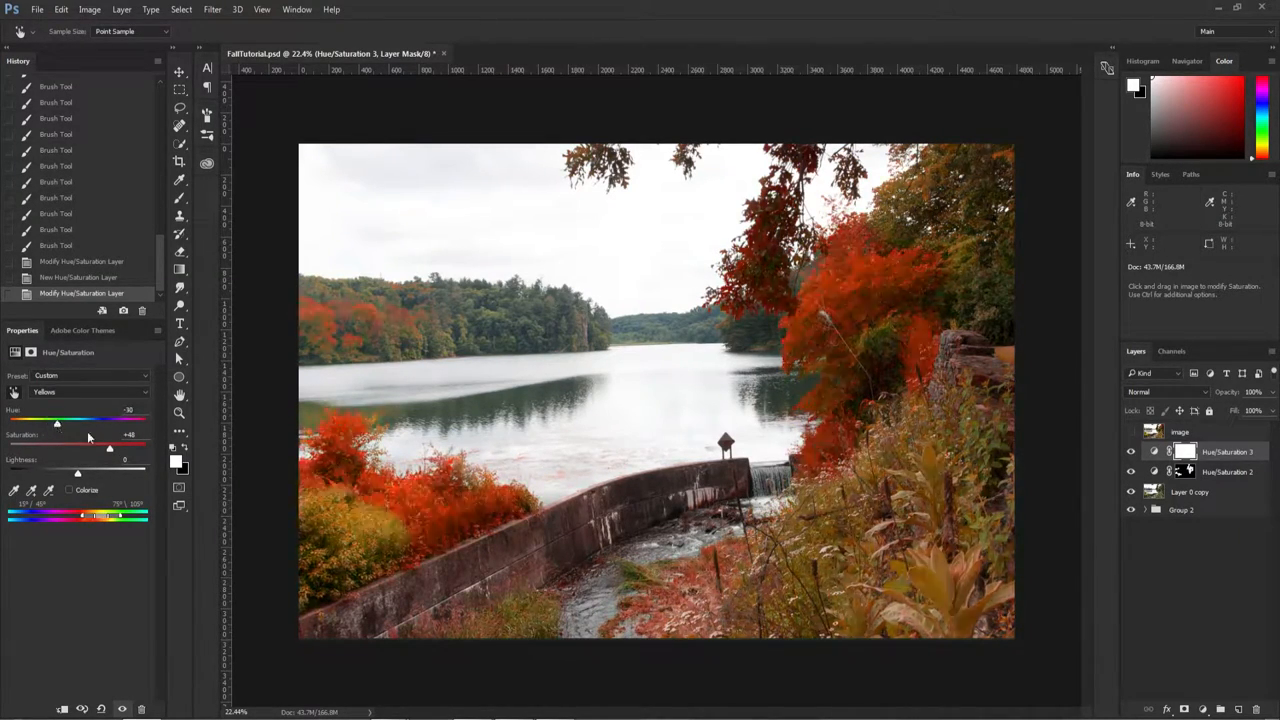
{"action": "left_click_drag", "start_coordinate": [110, 443], "coordinate": [104, 443]}
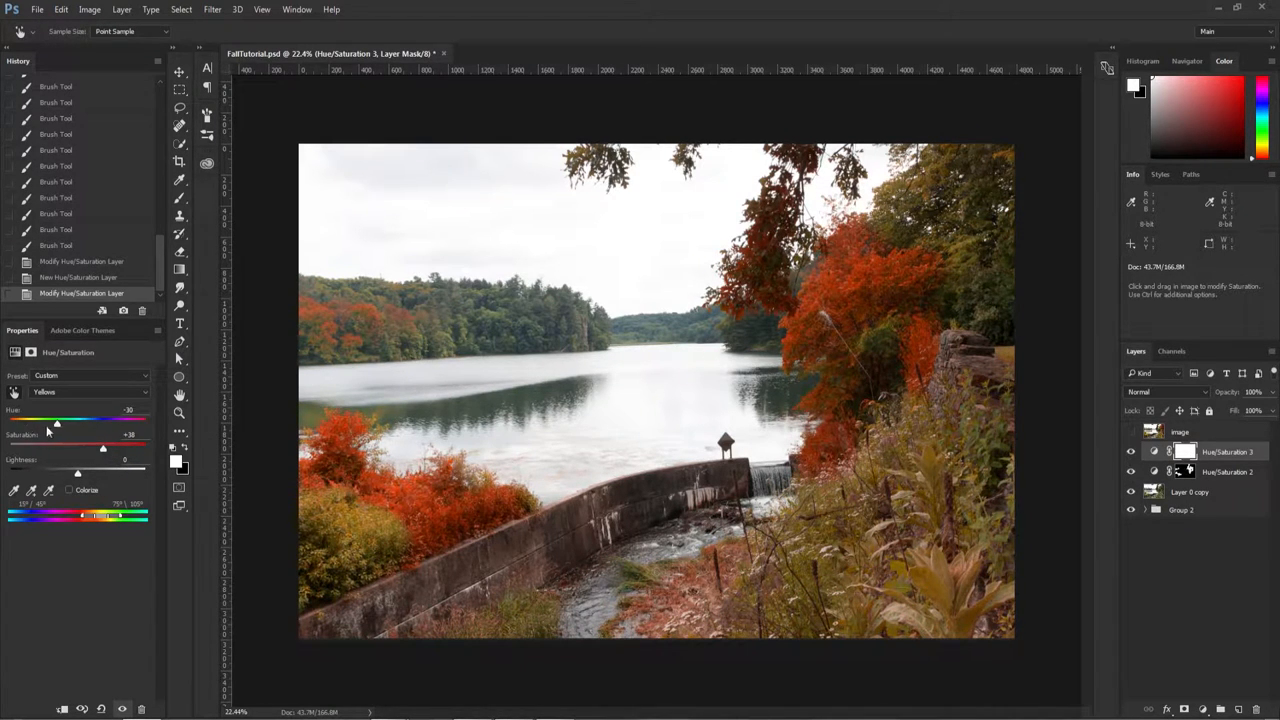
{"action": "left_click_drag", "start_coordinate": [57, 421], "coordinate": [48, 421]}
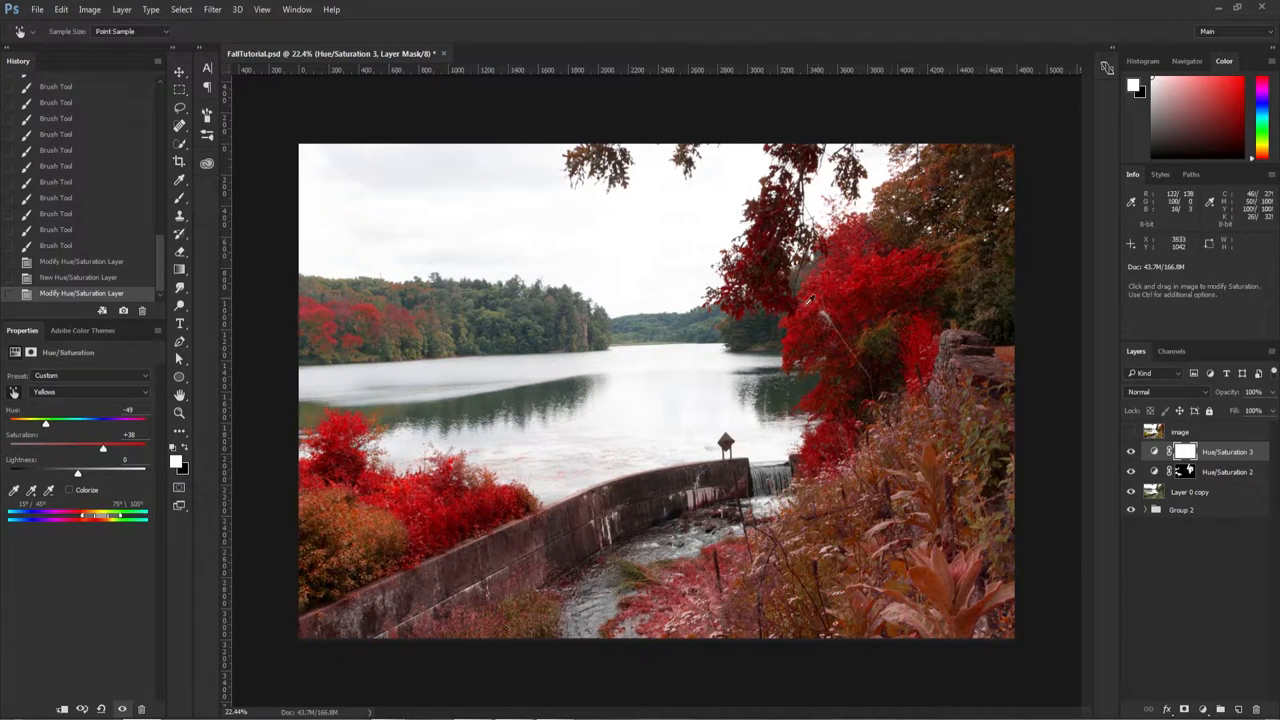
Hide Hue/Saturation 2 and refine the Yellows hue to a deep crimson
{"action": "left_click", "coordinate": [1131, 451]}
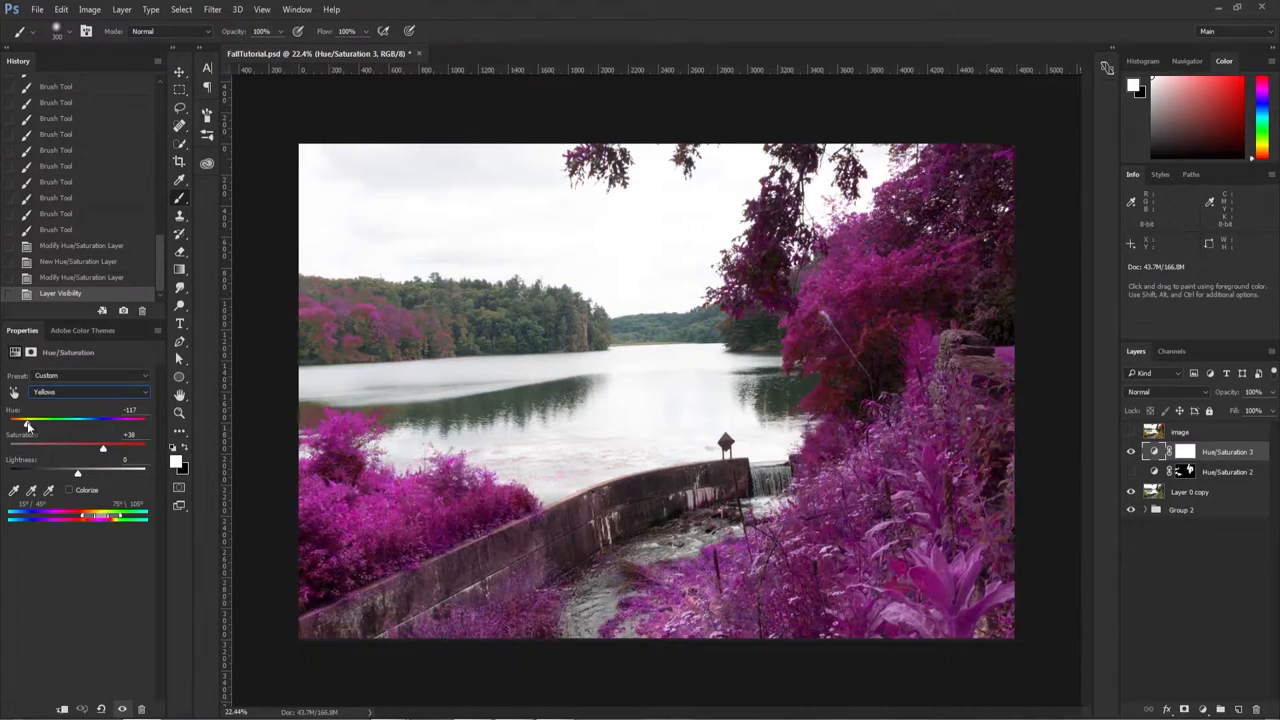
{"action": "left_click_drag", "start_coordinate": [27, 420], "coordinate": [42, 420]}
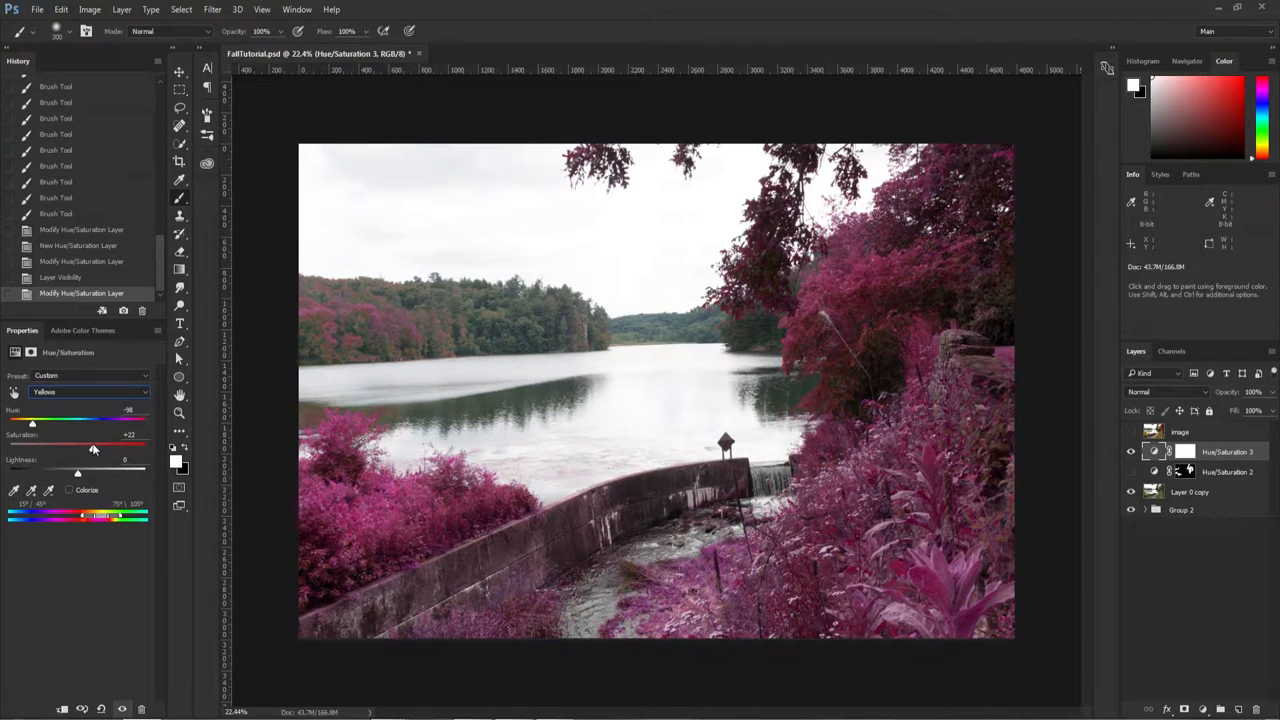
{"action": "left_click_drag", "start_coordinate": [32, 420], "coordinate": [47, 420]}
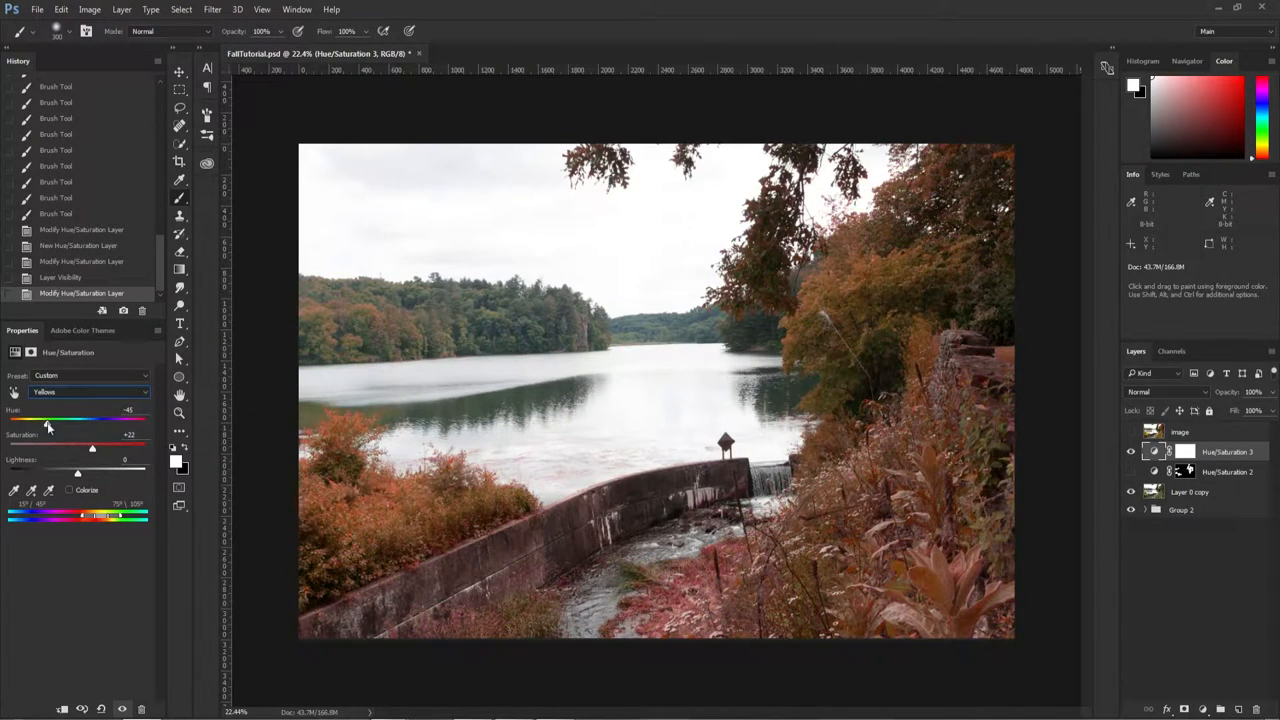
{"action": "left_click_drag", "start_coordinate": [47, 419], "coordinate": [42, 419]}
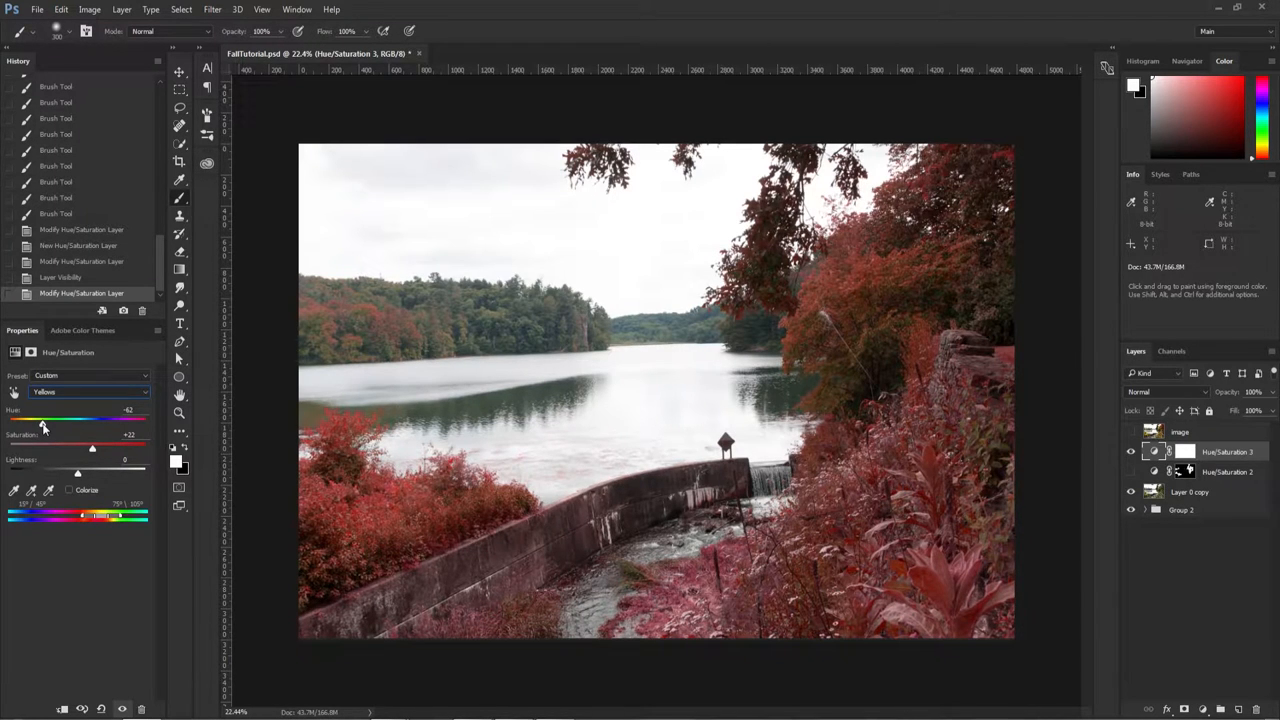
{"action": "left_click_drag", "start_coordinate": [45, 420], "coordinate": [34, 420]}
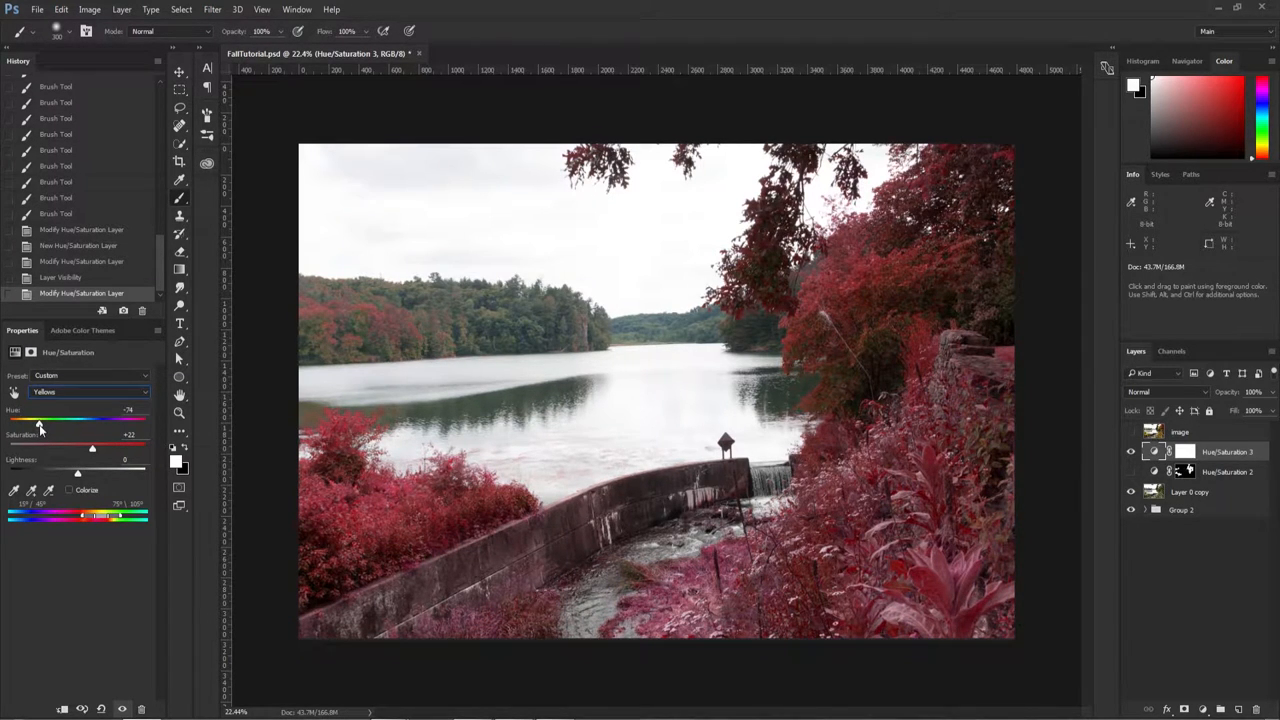
{"action": "left_click_drag", "start_coordinate": [40, 420], "coordinate": [47, 420]}
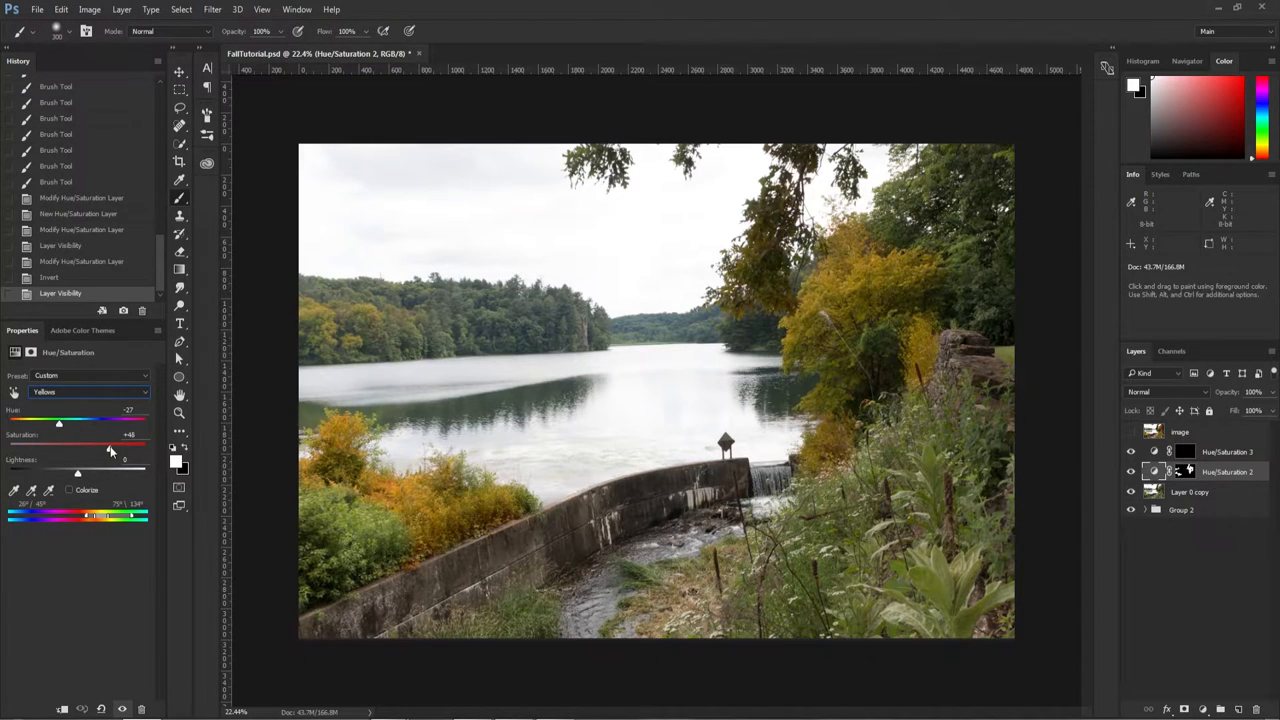
Lower Hue/Saturation 2's yellow saturation and paint red onto the distant treeline and bushes
{"action": "left_click_drag", "start_coordinate": [110, 447], "coordinate": [103, 447]}
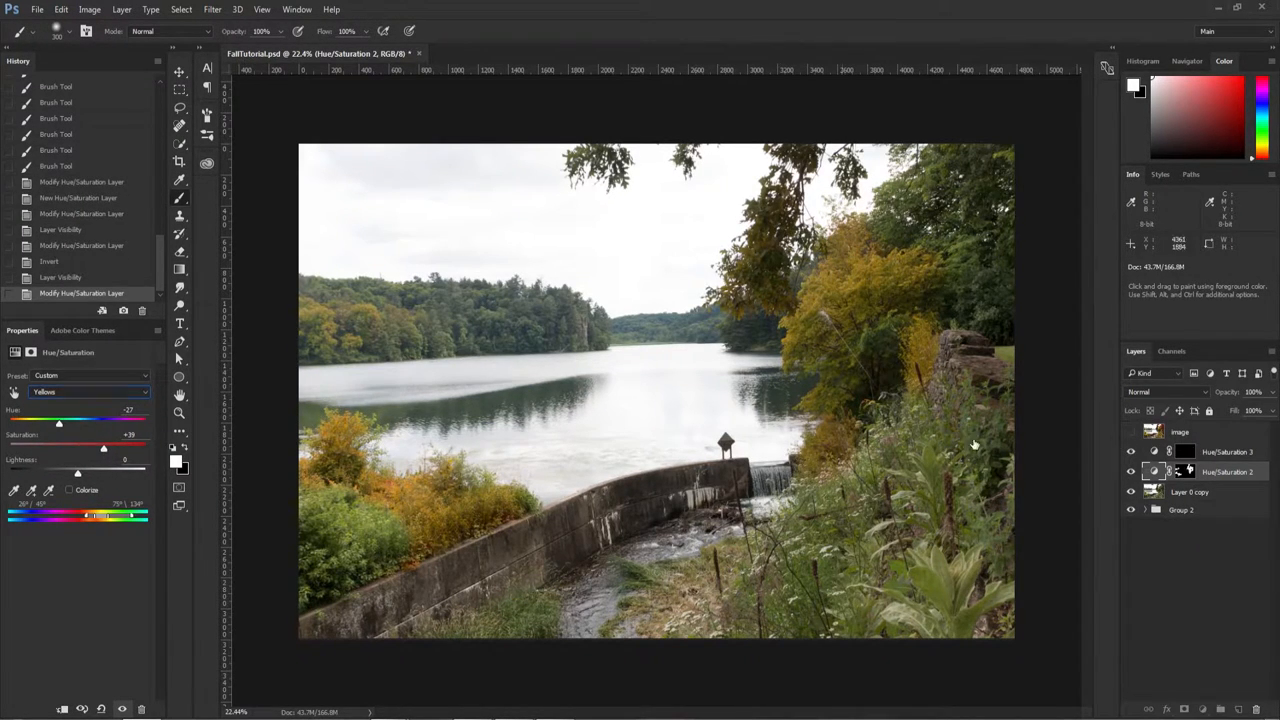
{"action": "left_click", "coordinate": [1184, 451]}
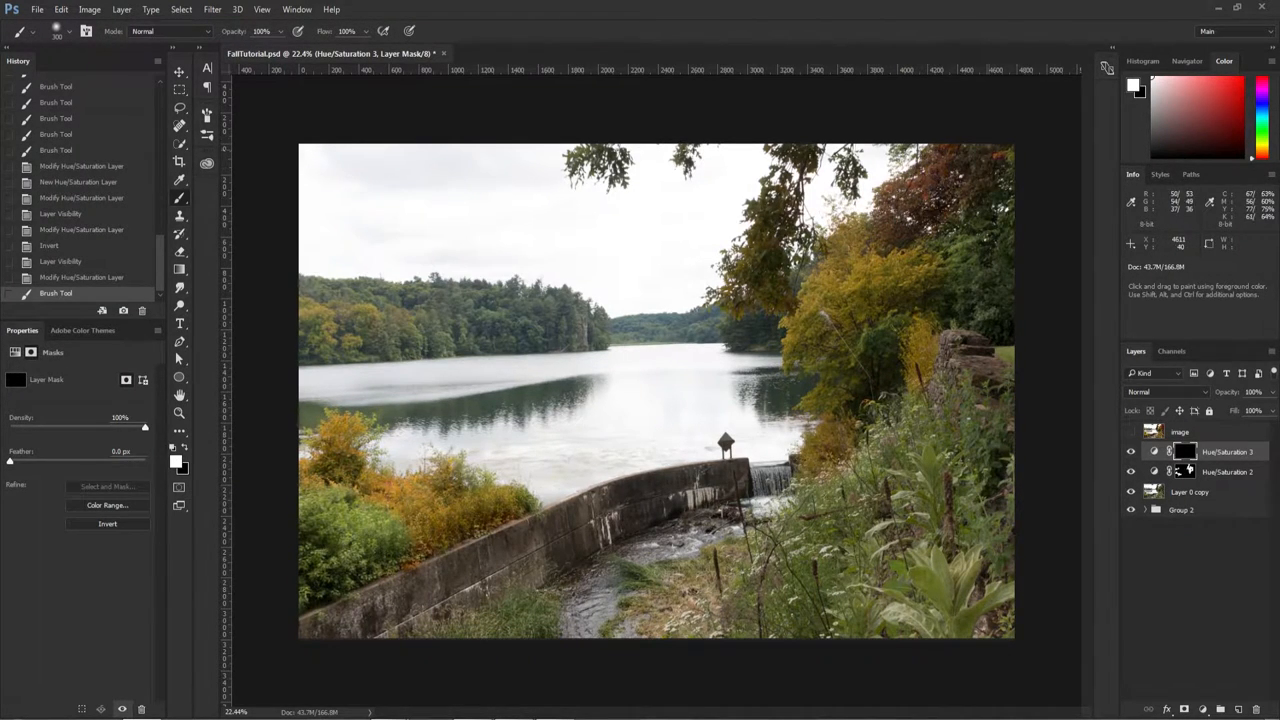
{"action": "left_click", "coordinate": [930, 260]}
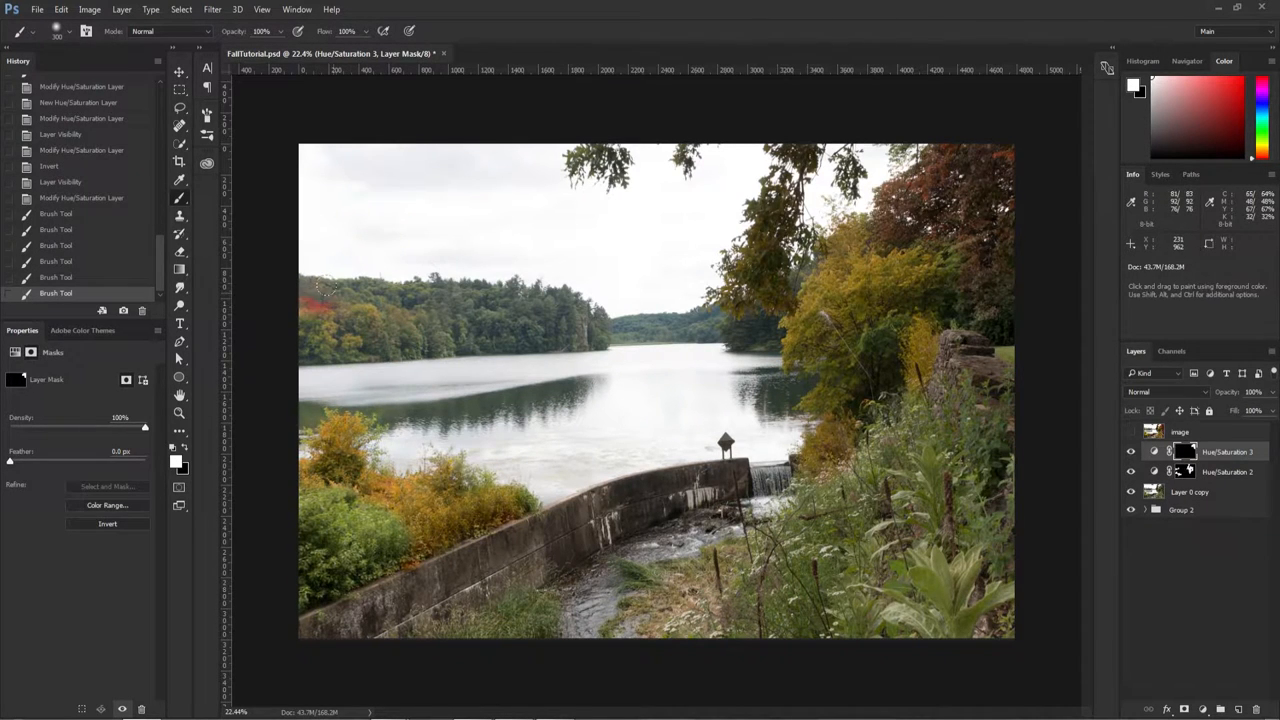
{"action": "left_click_drag", "start_coordinate": [325, 290], "coordinate": [320, 565]}
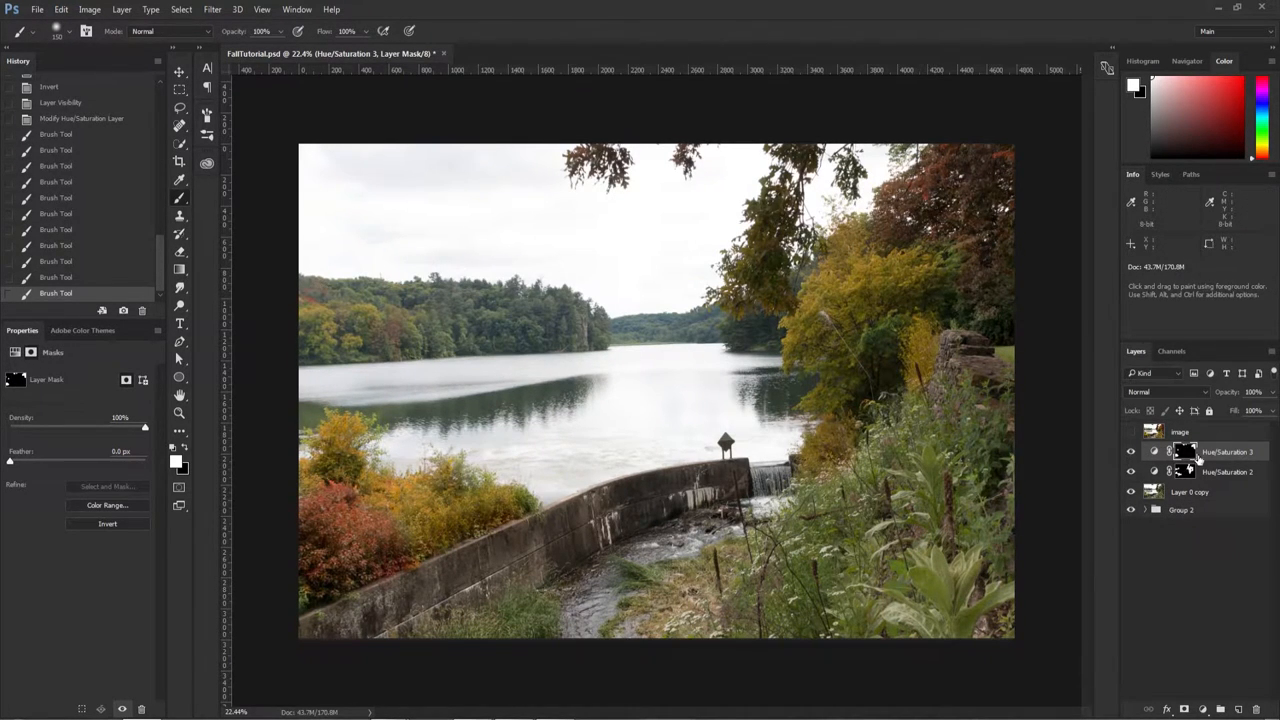
{"action": "left_click", "coordinate": [1153, 451]}
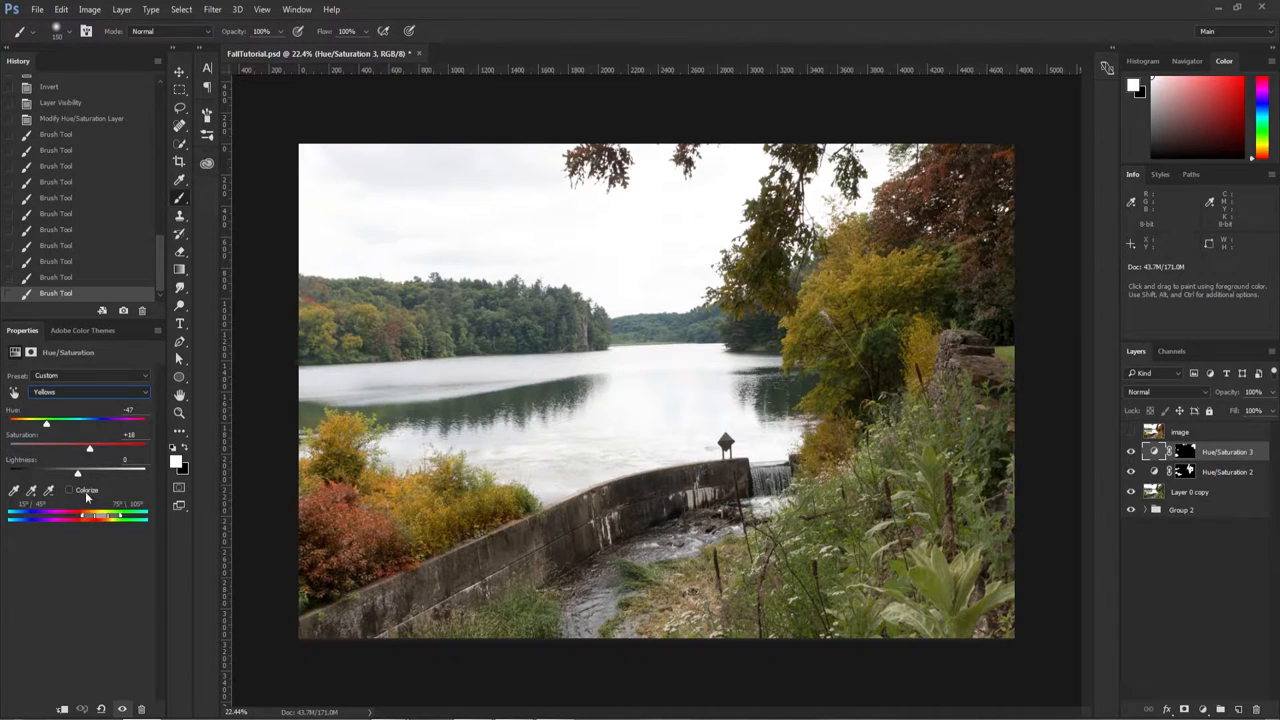
{"action": "left_click", "coordinate": [90, 391]}
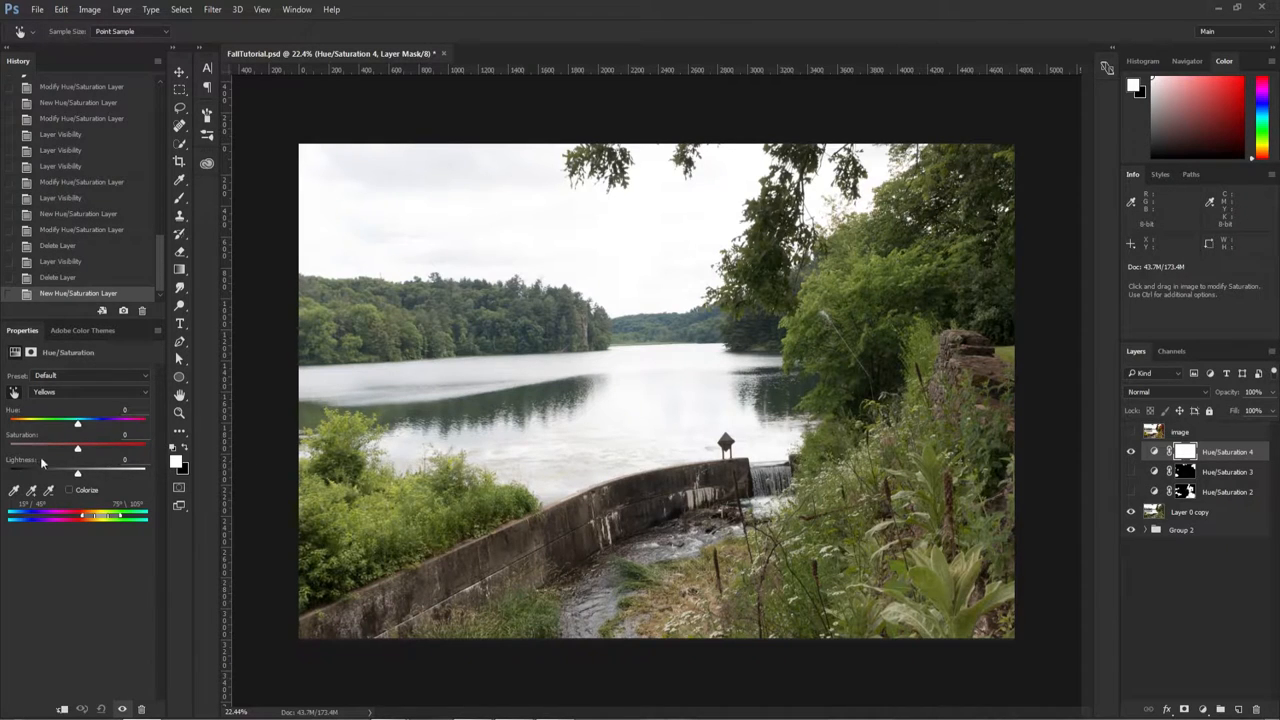
On Hue/Saturation 4, boost Yellows saturation and shift the hue toward red
{"action": "left_click_drag", "start_coordinate": [77, 445], "coordinate": [114, 445]}
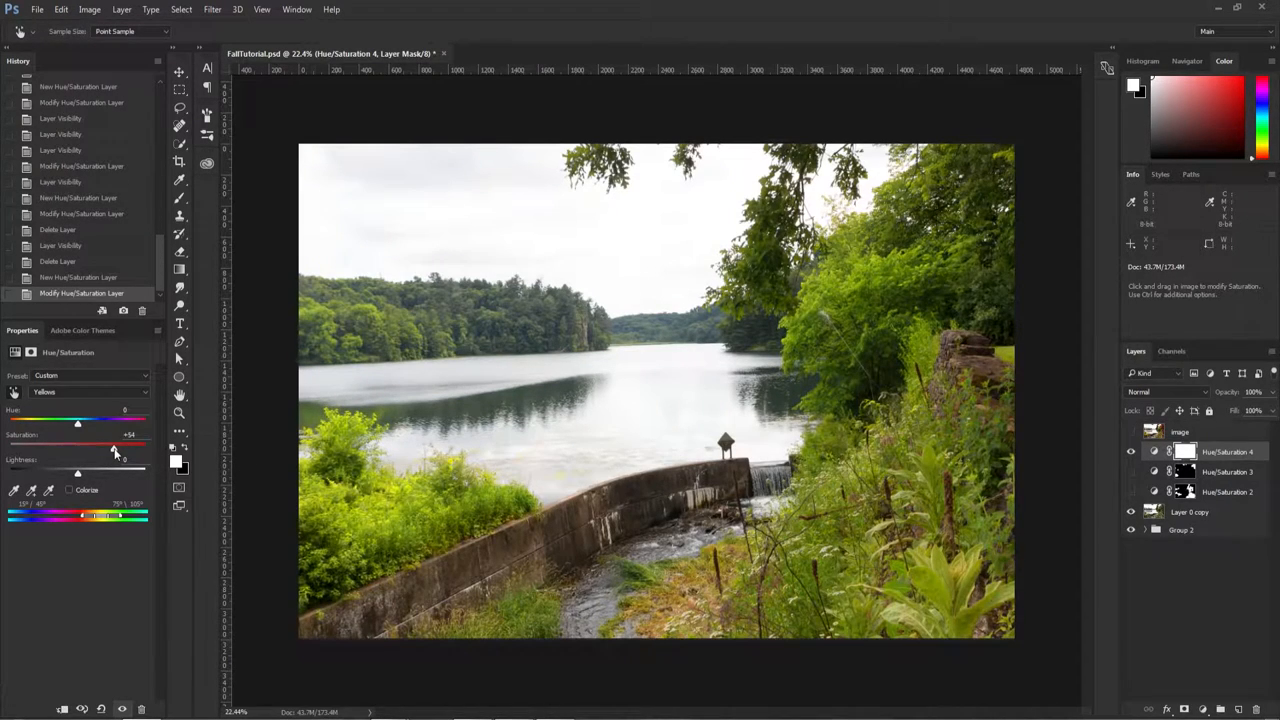
{"action": "left_click_drag", "start_coordinate": [77, 421], "coordinate": [38, 421]}
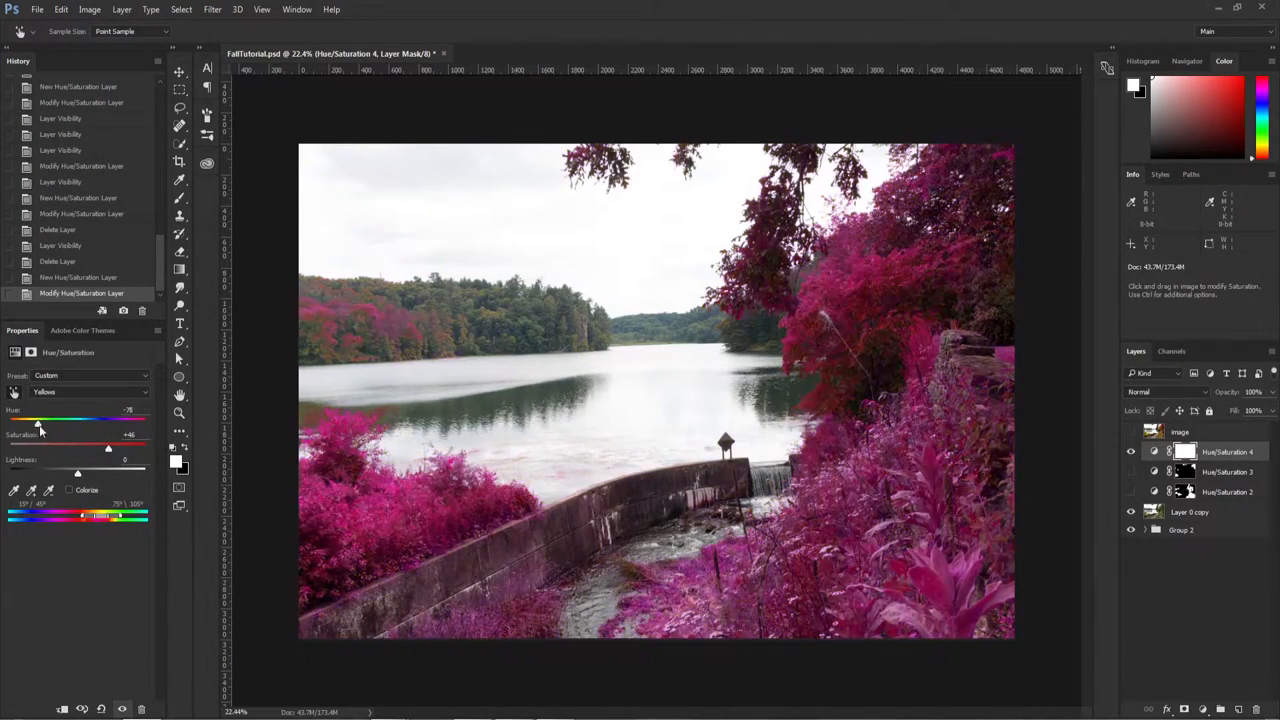
{"action": "left_click_drag", "start_coordinate": [40, 419], "coordinate": [52, 419]}
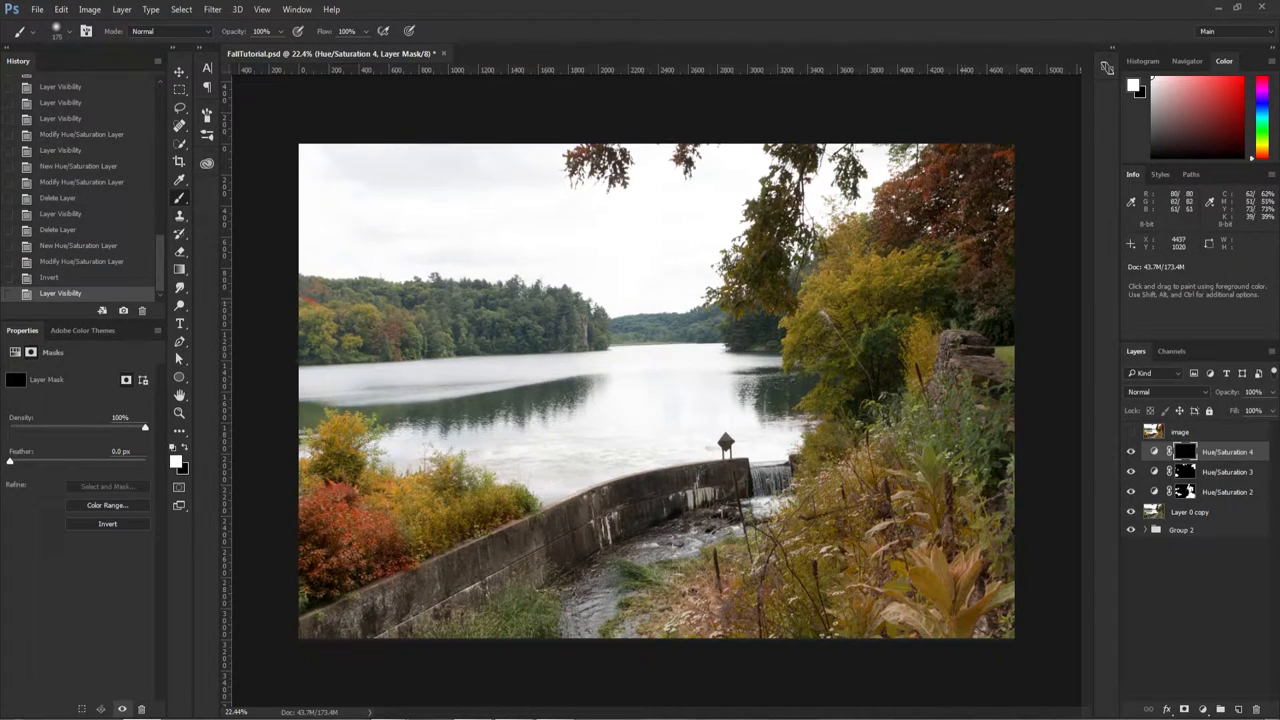
Paint red into the right tree, retune Yellows hue and saturation, and unlink the mask
{"action": "left_click", "coordinate": [992, 286]}
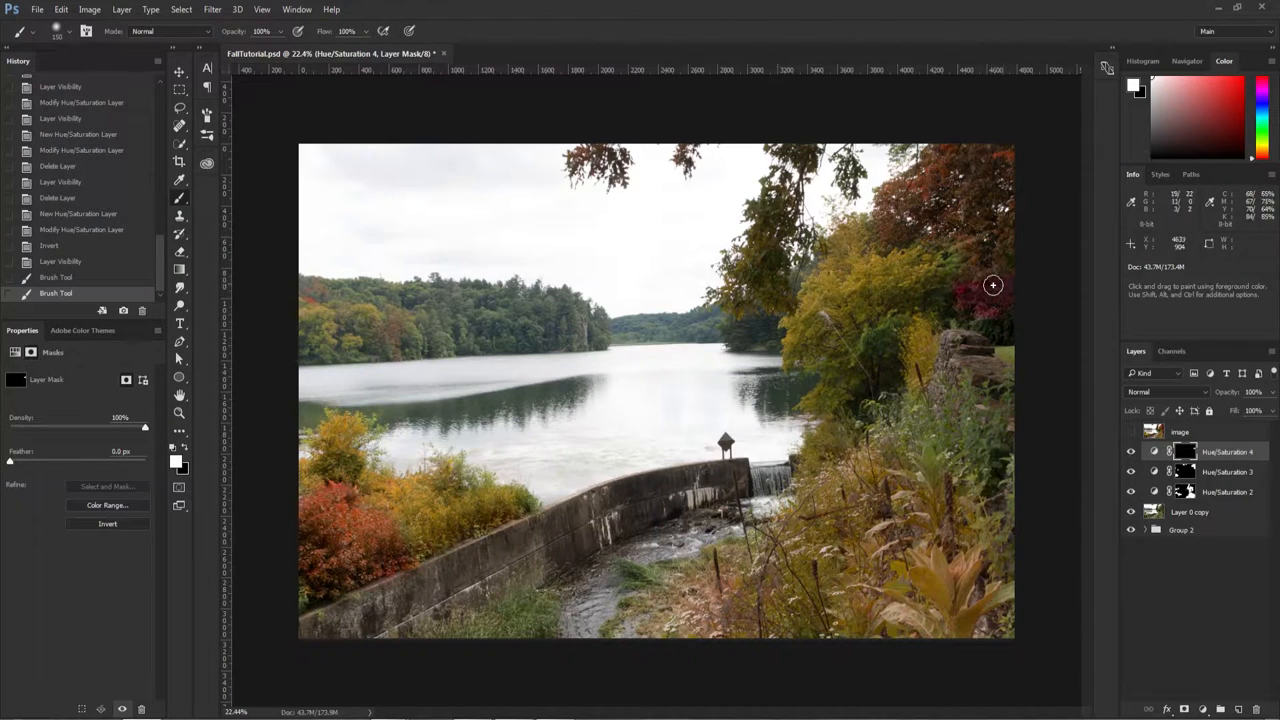
{"action": "left_click", "coordinate": [1154, 451]}
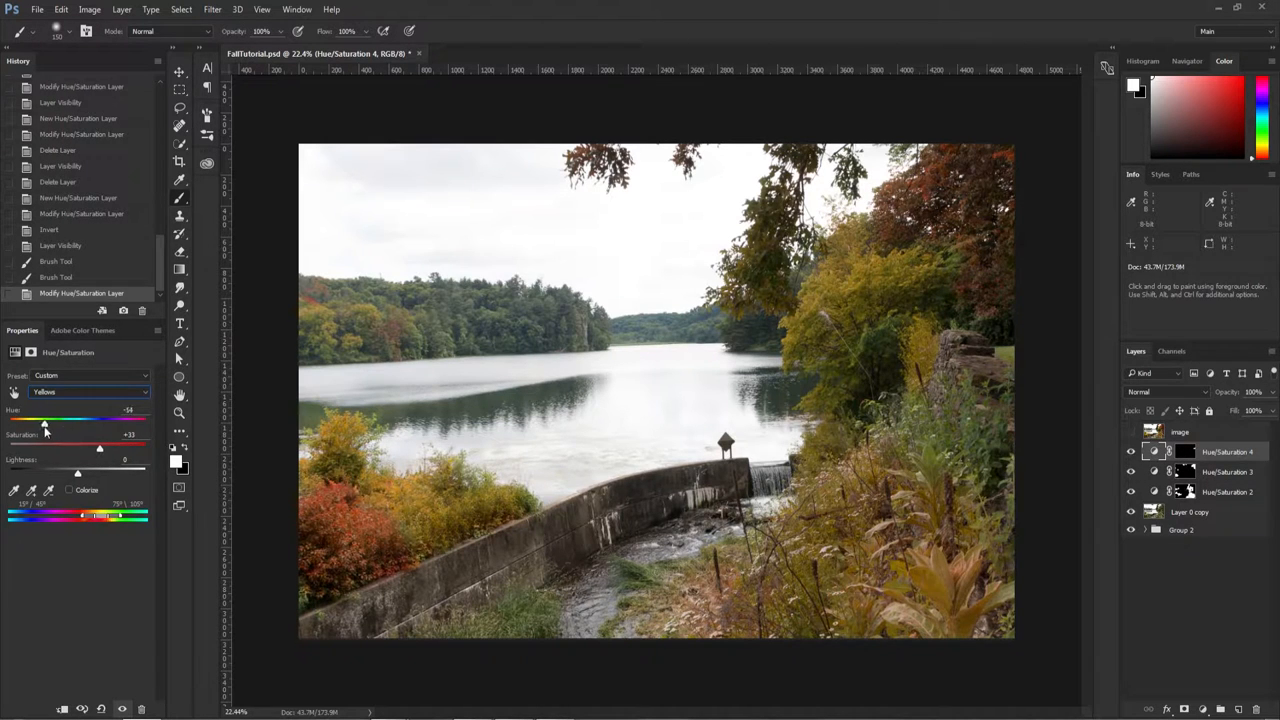
{"action": "left_click_drag", "start_coordinate": [43, 421], "coordinate": [48, 421]}
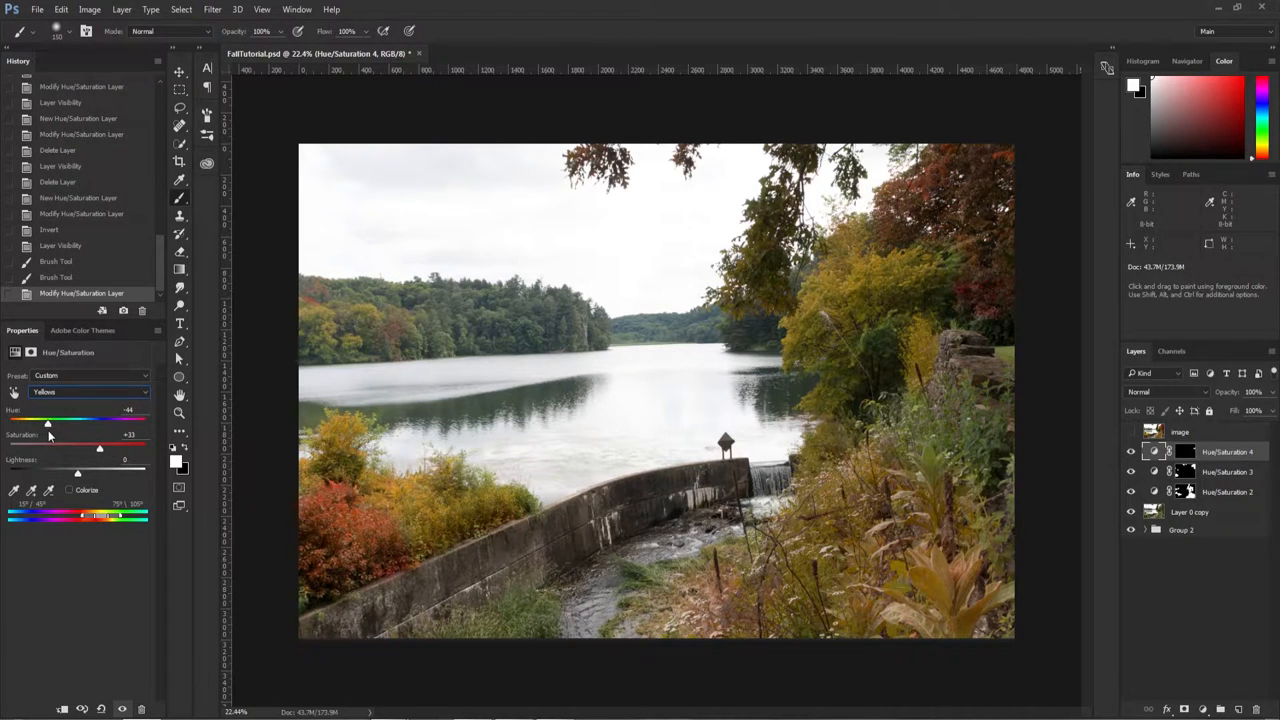
{"action": "left_click_drag", "start_coordinate": [100, 448], "coordinate": [115, 448]}
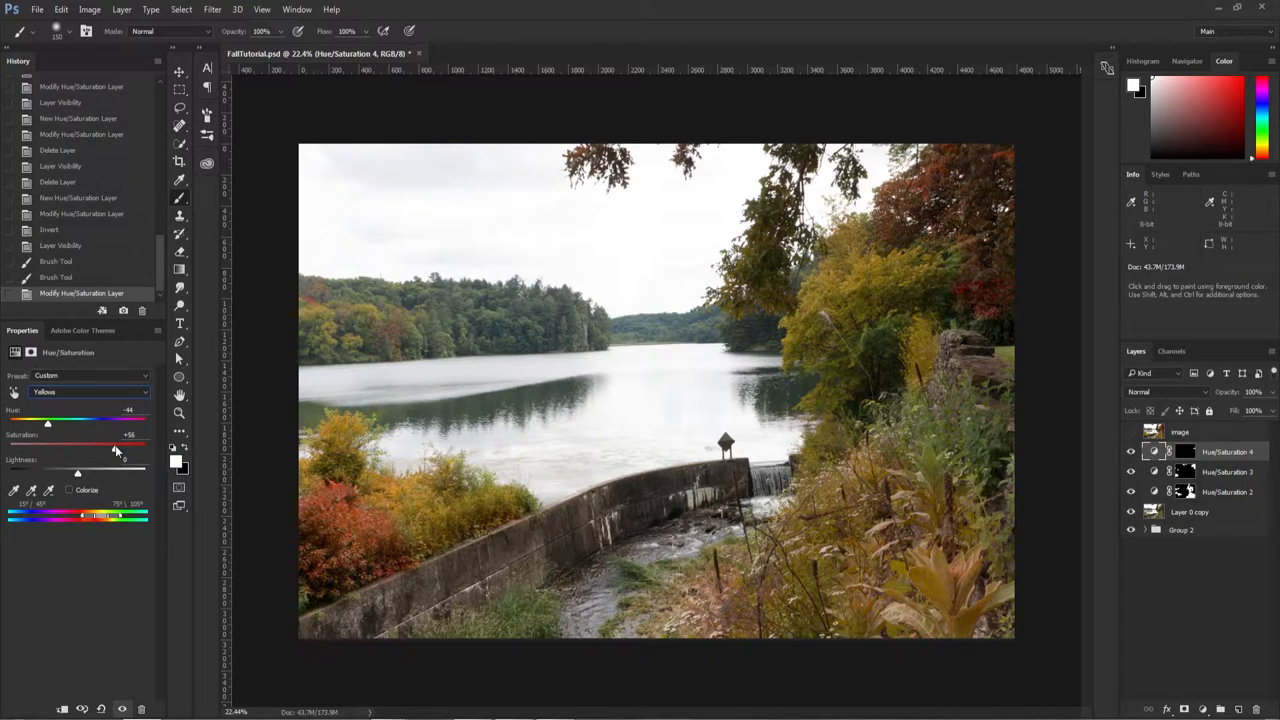
{"action": "left_click_drag", "start_coordinate": [115, 449], "coordinate": [101, 449]}
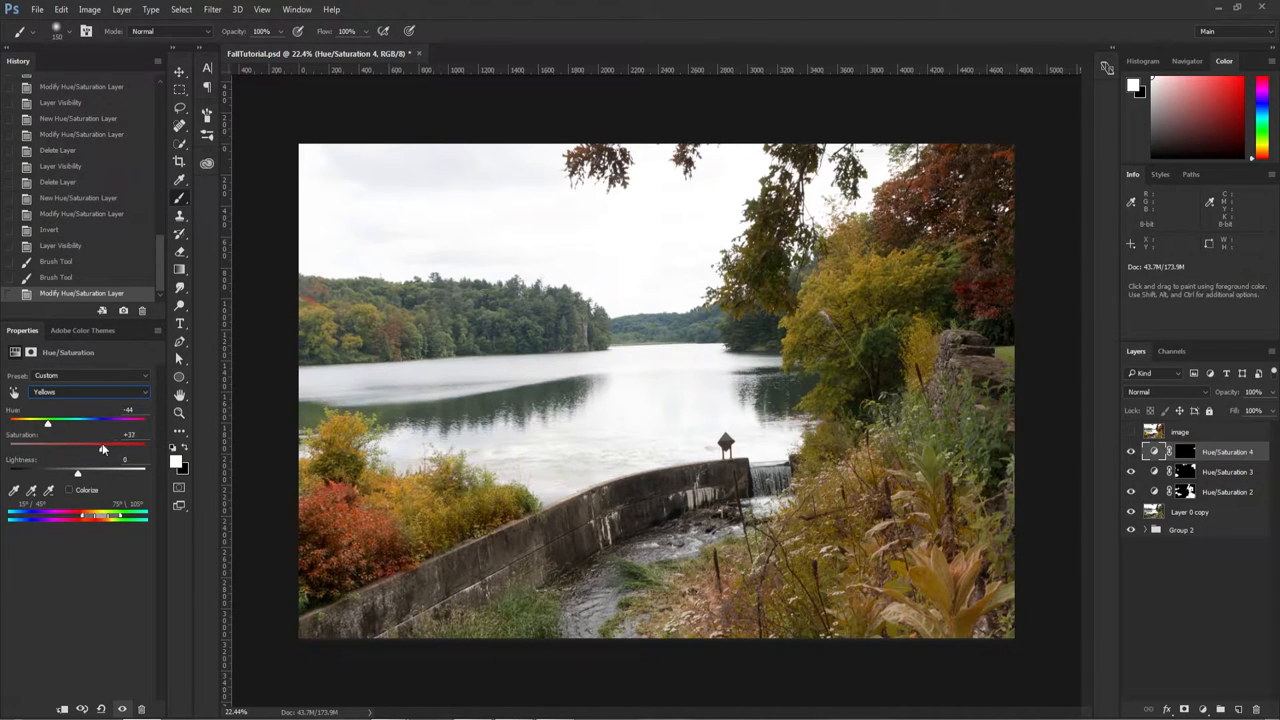
{"action": "left_click", "coordinate": [1169, 451]}
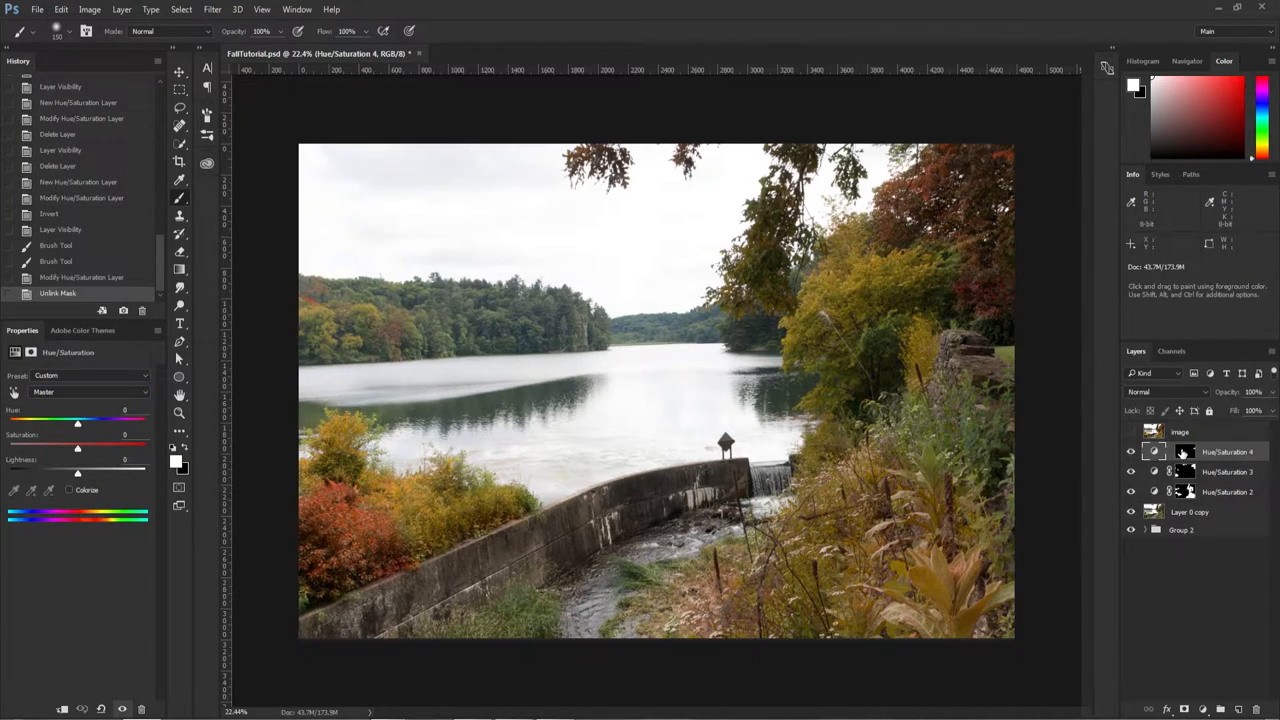
Select the Hue/Saturation layer mask to paint more red into the foliage
{"action": "left_click", "coordinate": [1184, 451]}
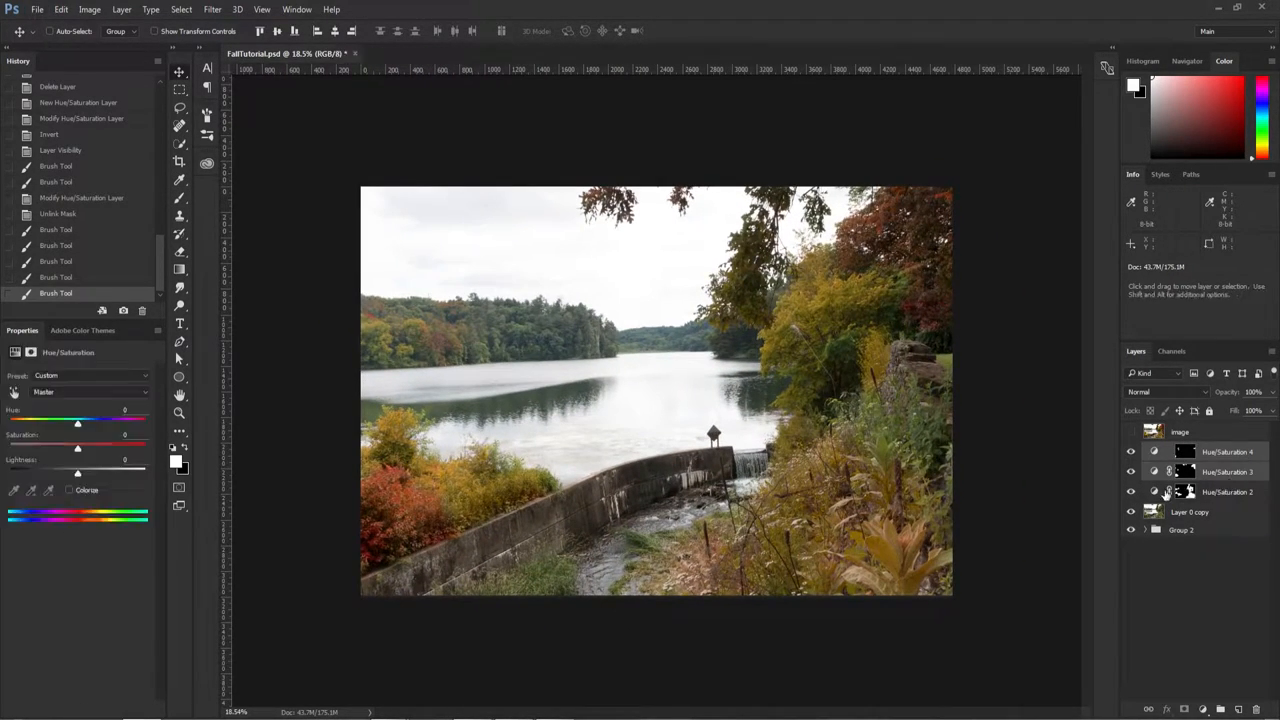
Add a Vibrance adjustment layer and raise its Vibrance slider
{"action": "left_click", "coordinate": [1203, 709]}
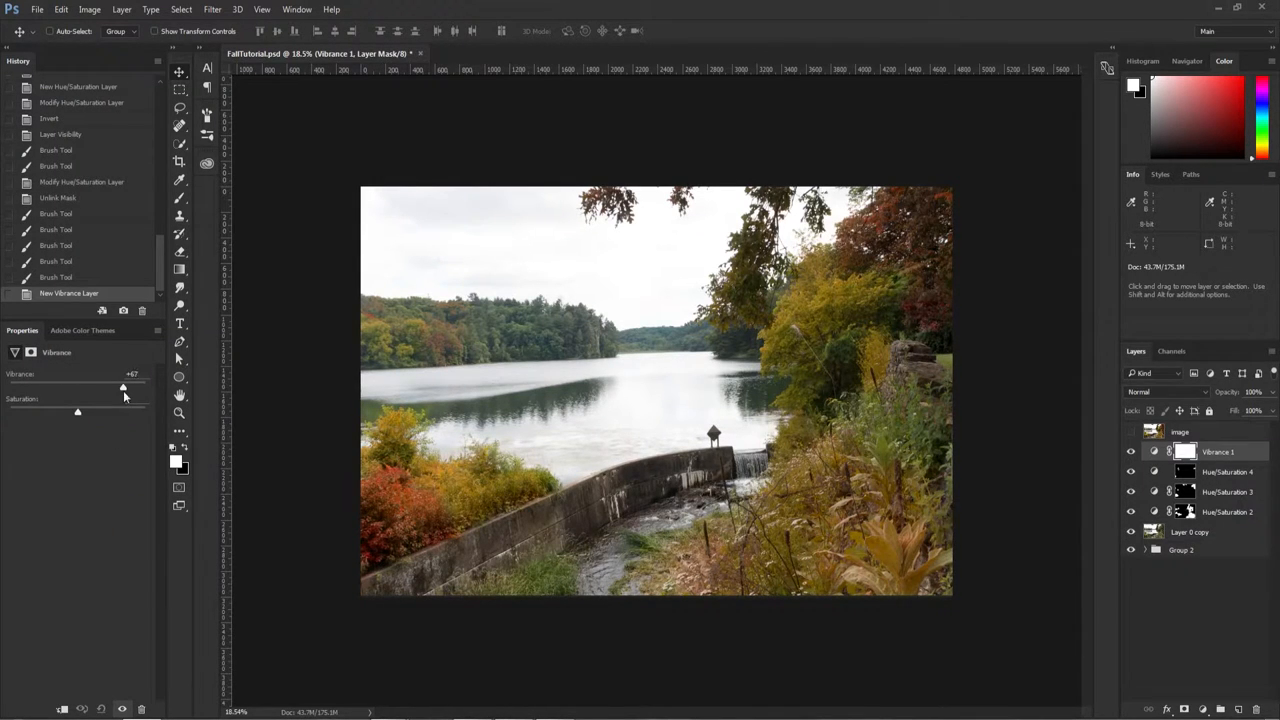
{"action": "left_click_drag", "start_coordinate": [123, 387], "coordinate": [125, 387]}
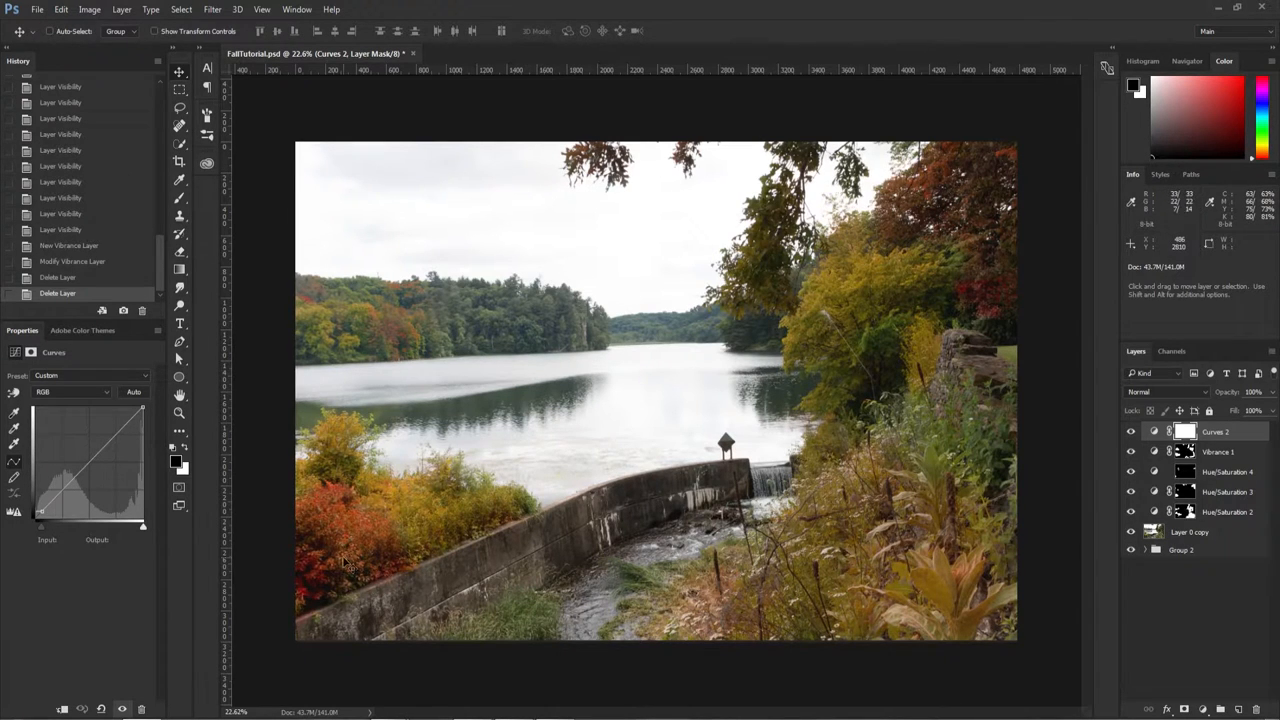
{"action": "mouse_move", "coordinate": [918, 543]}
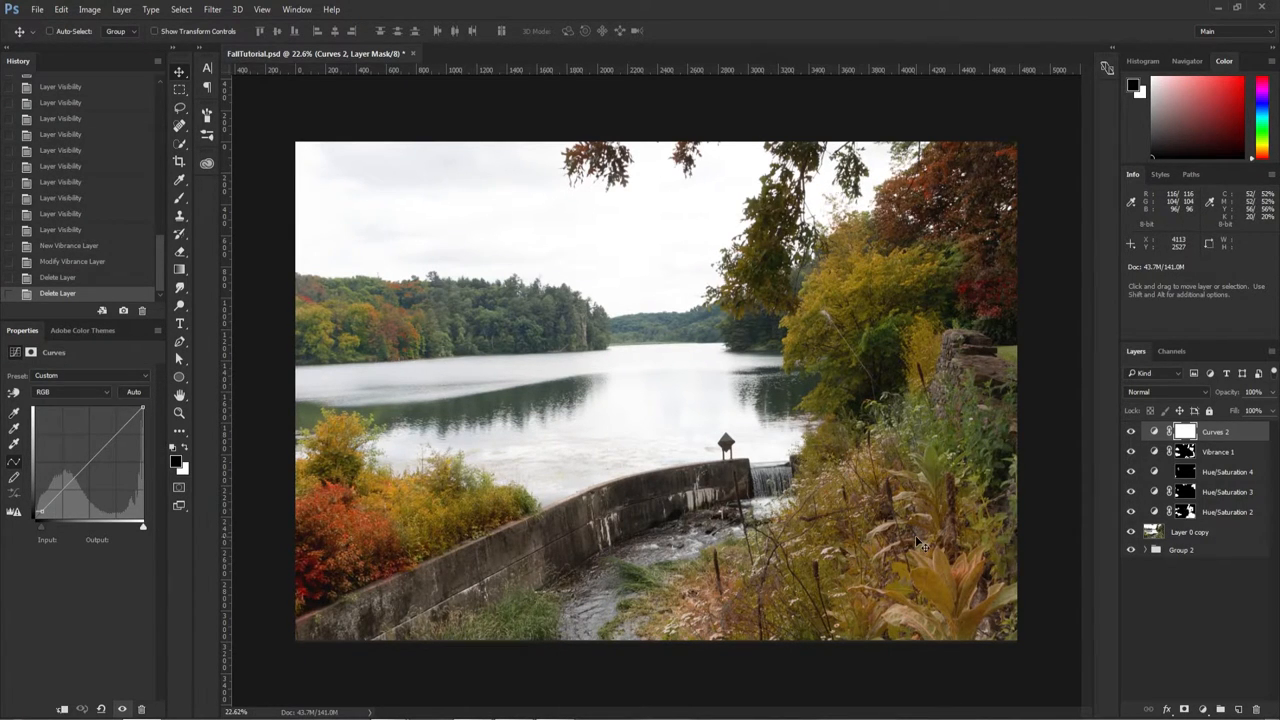